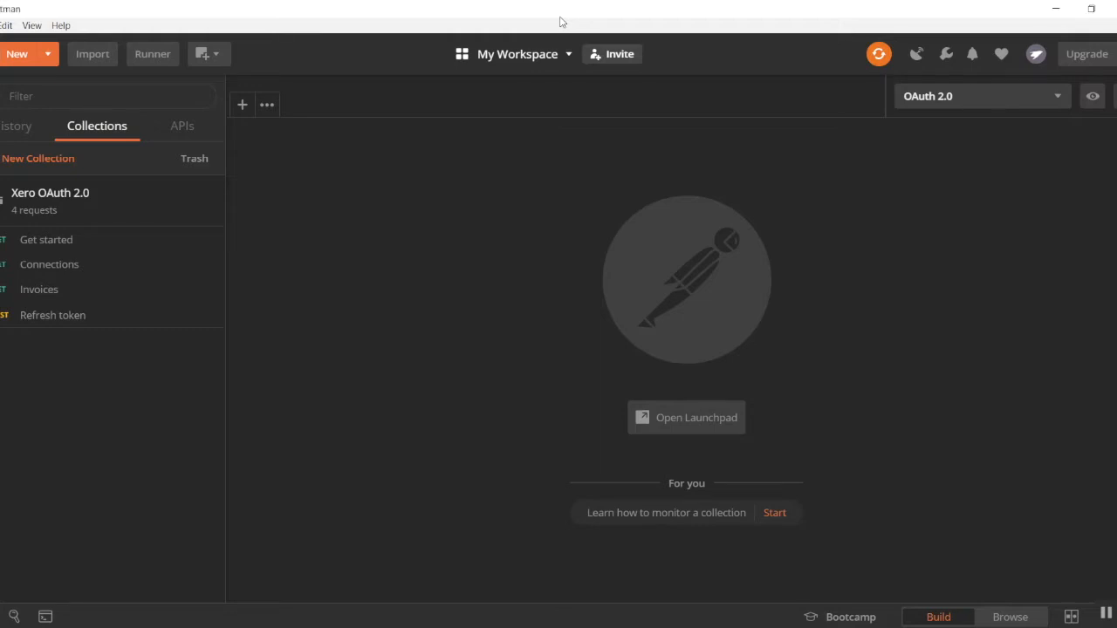
mouse_move(580, 19)
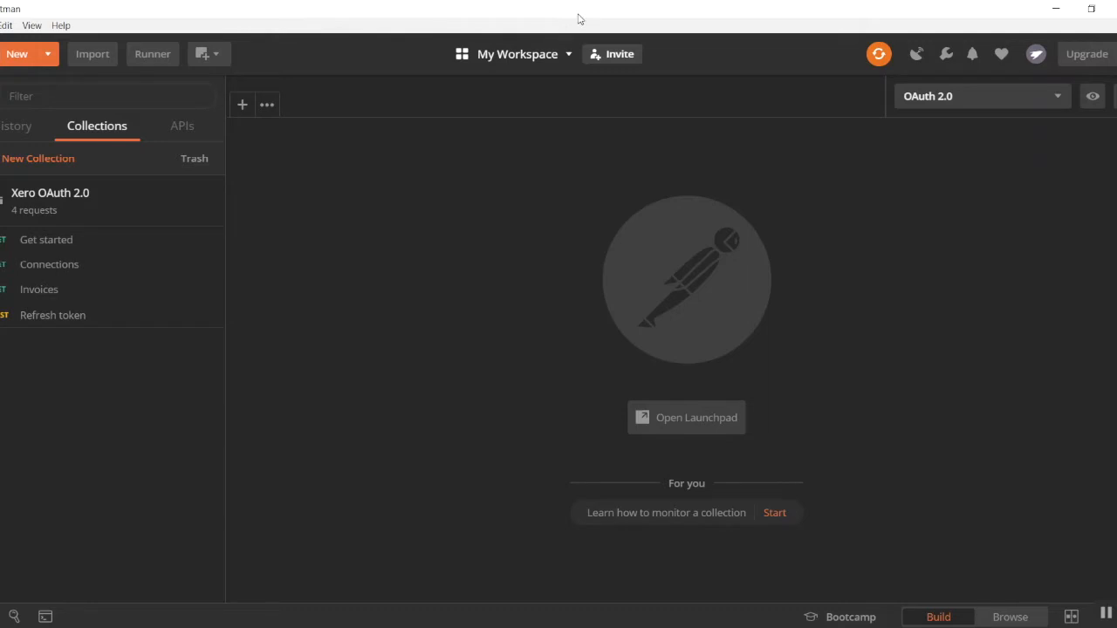
mouse_move(73, 266)
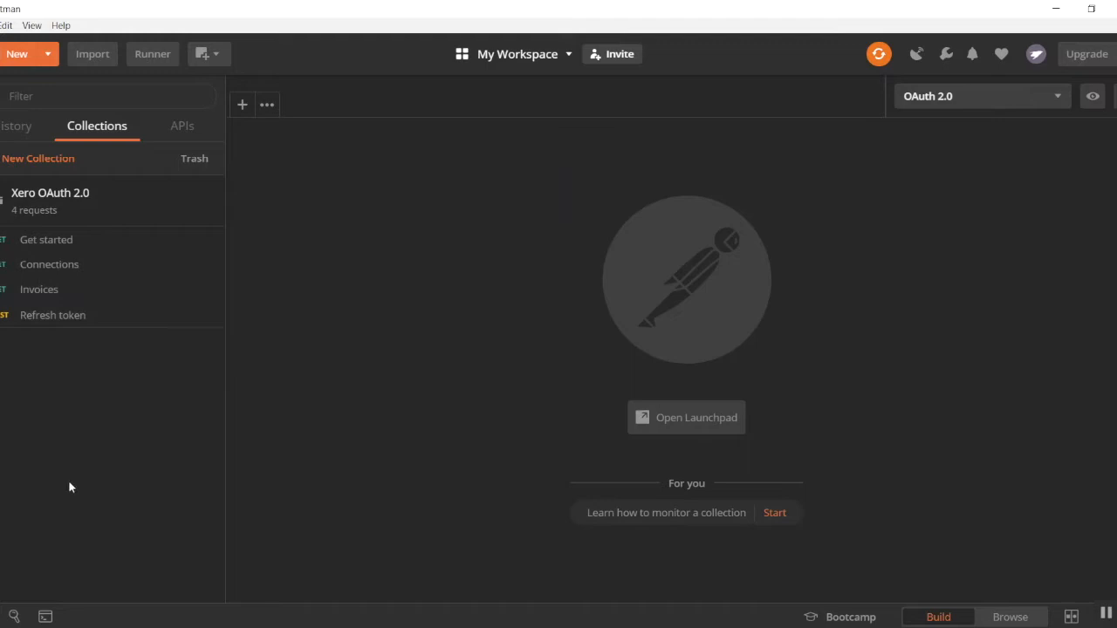
mouse_move(52, 315)
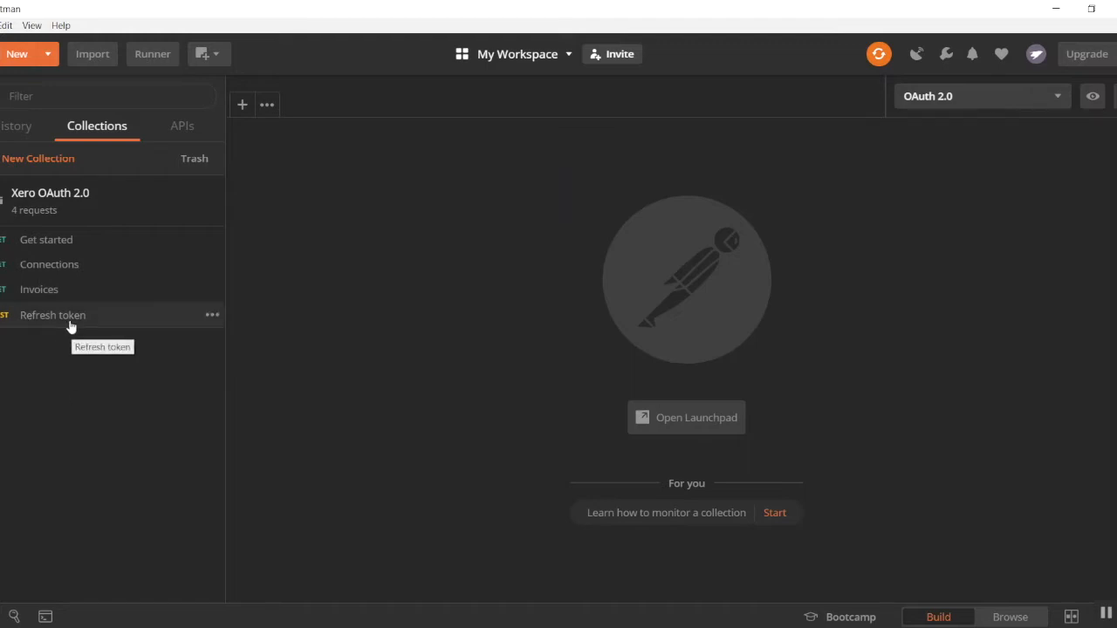
mouse_move(149, 422)
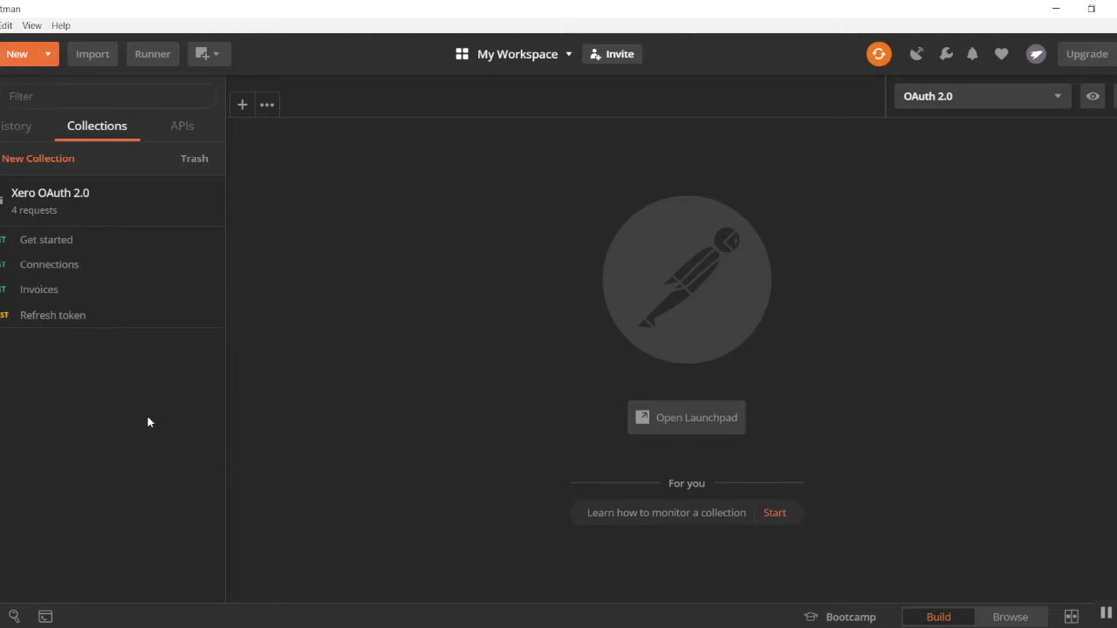
mouse_move(70, 314)
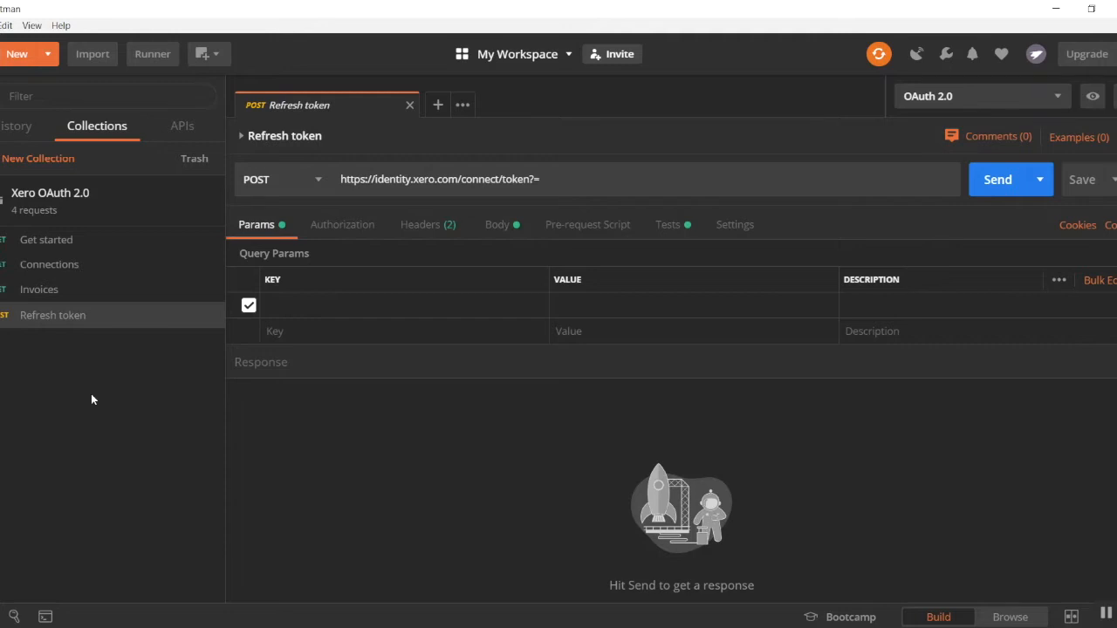
mouse_move(76, 368)
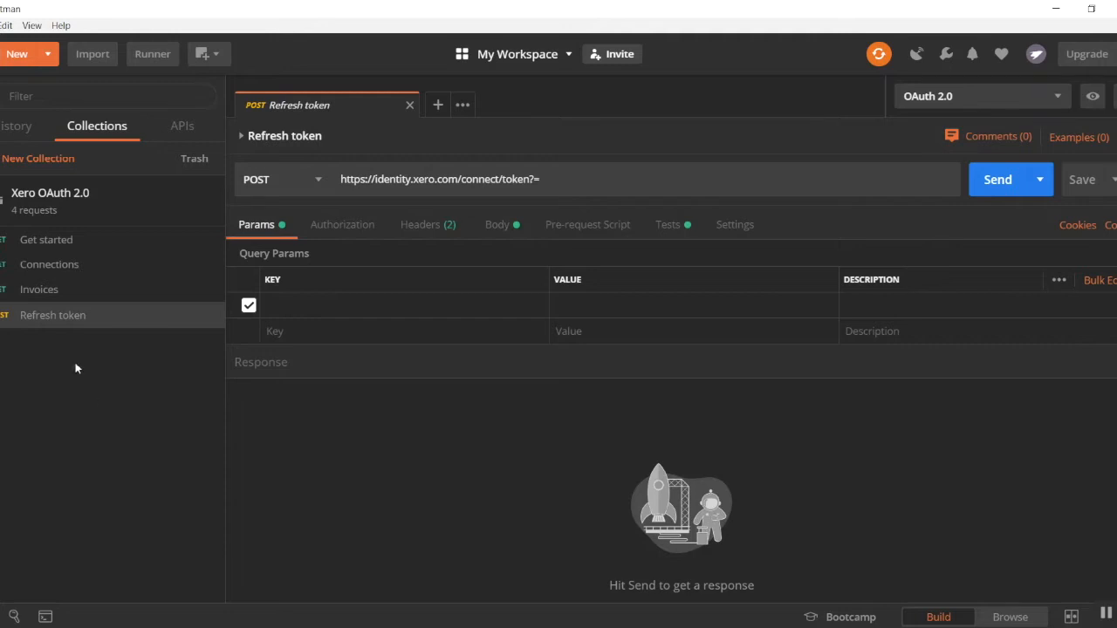
mouse_move(928, 215)
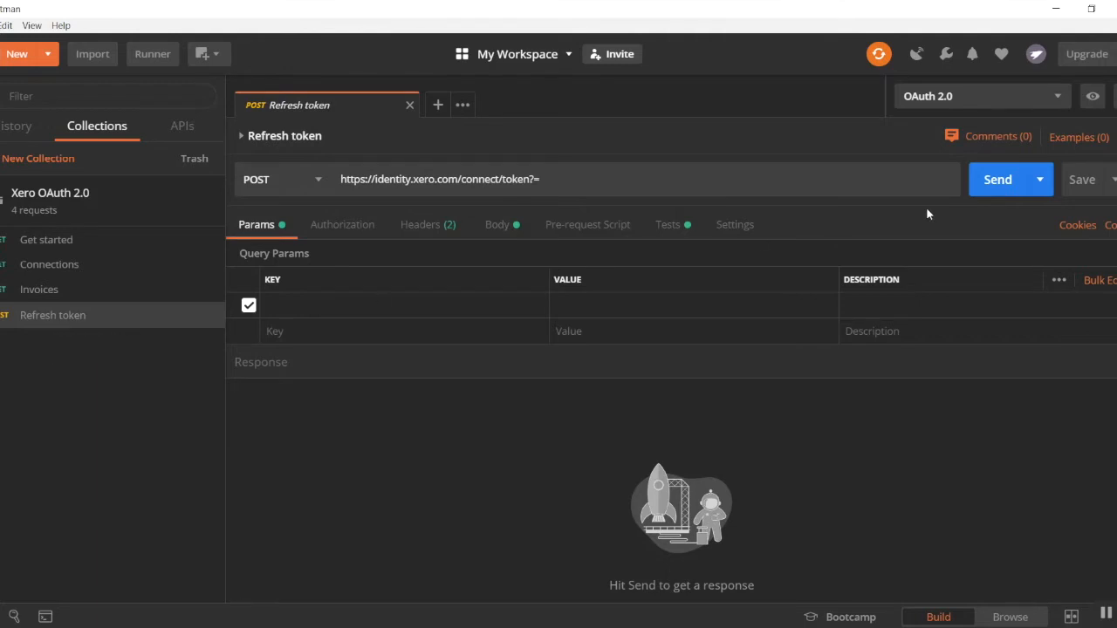
Send the Refresh token request for new tokens and peek at the OAuth 2.0 environment variables.
left_click(998, 178)
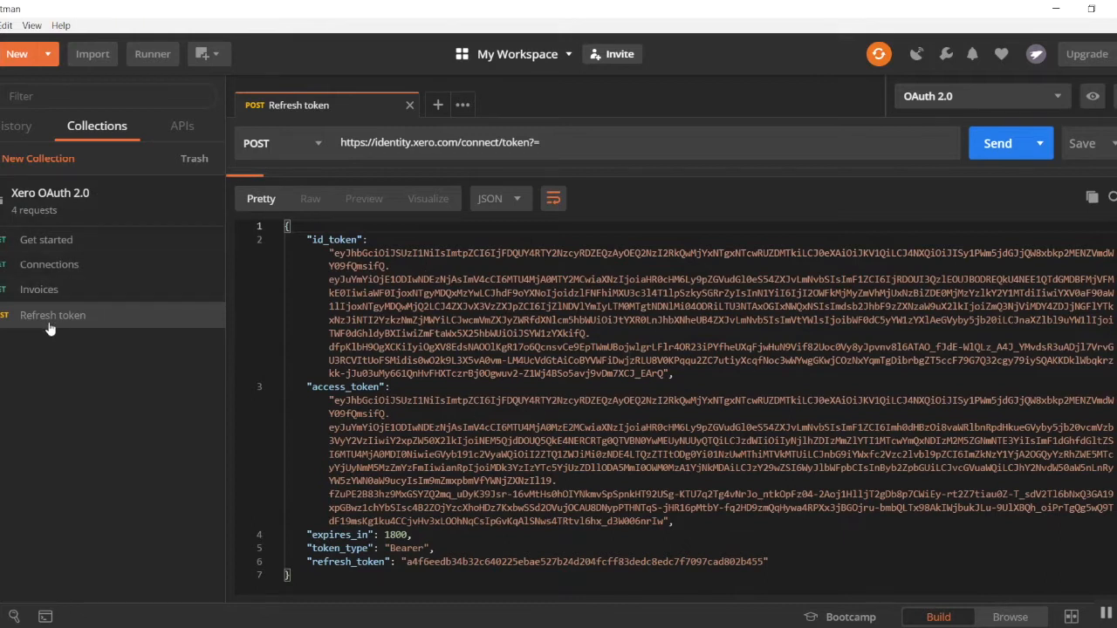
mouse_move(971, 162)
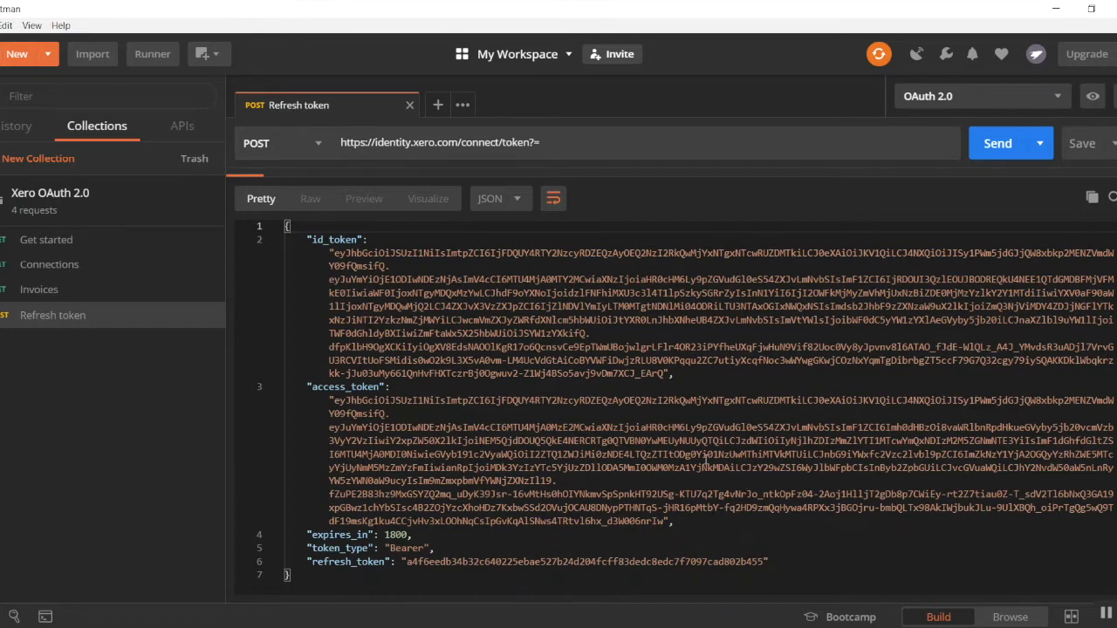
mouse_move(461, 259)
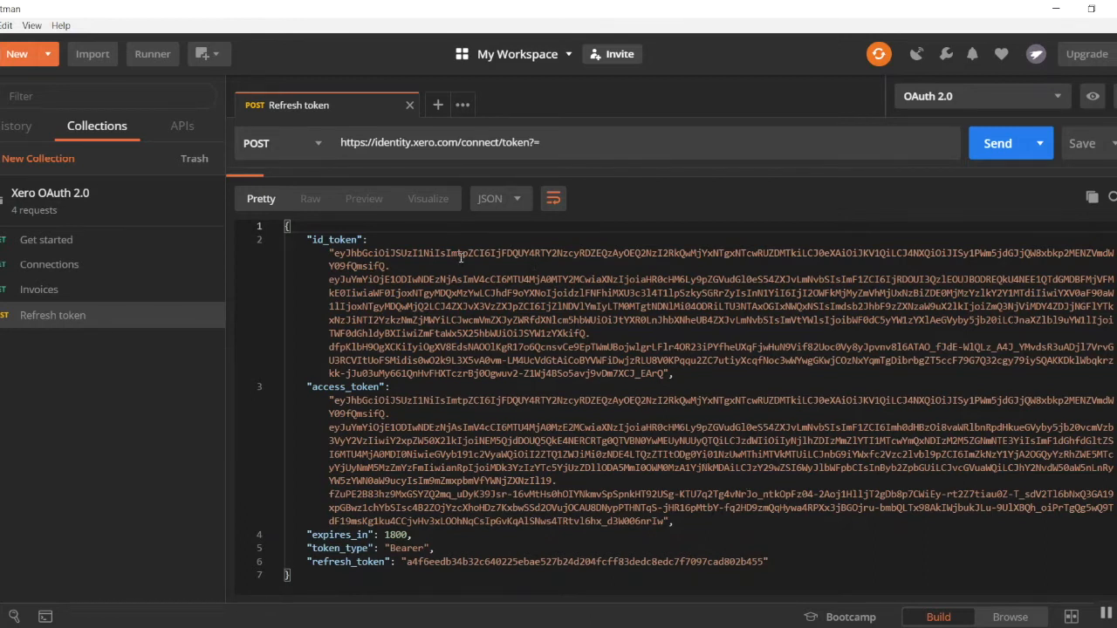
mouse_move(1092, 96)
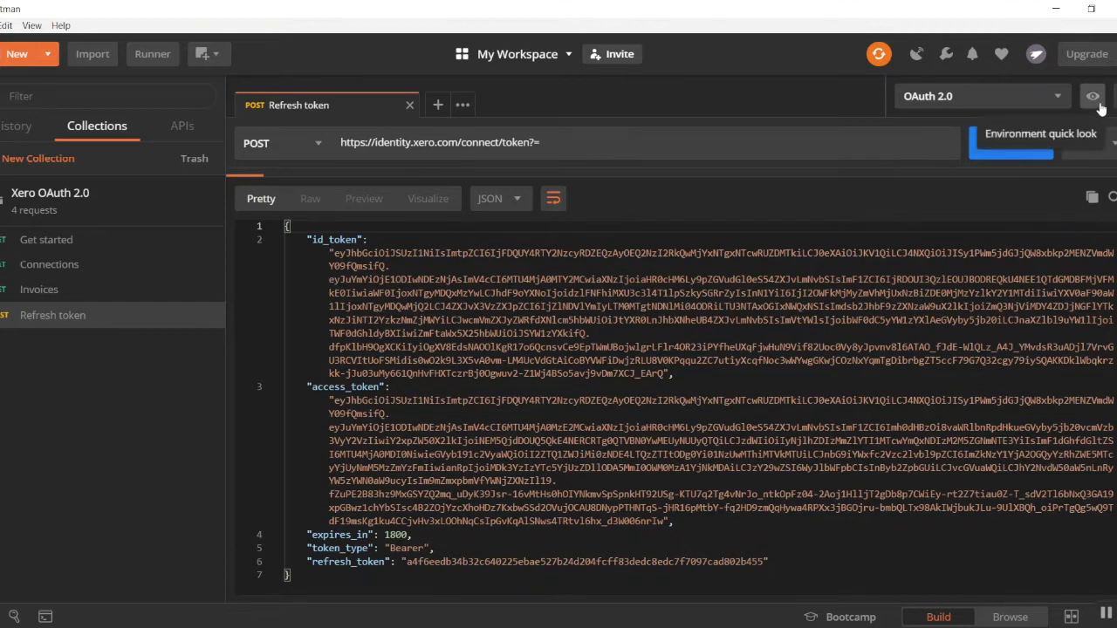
left_click(1092, 96)
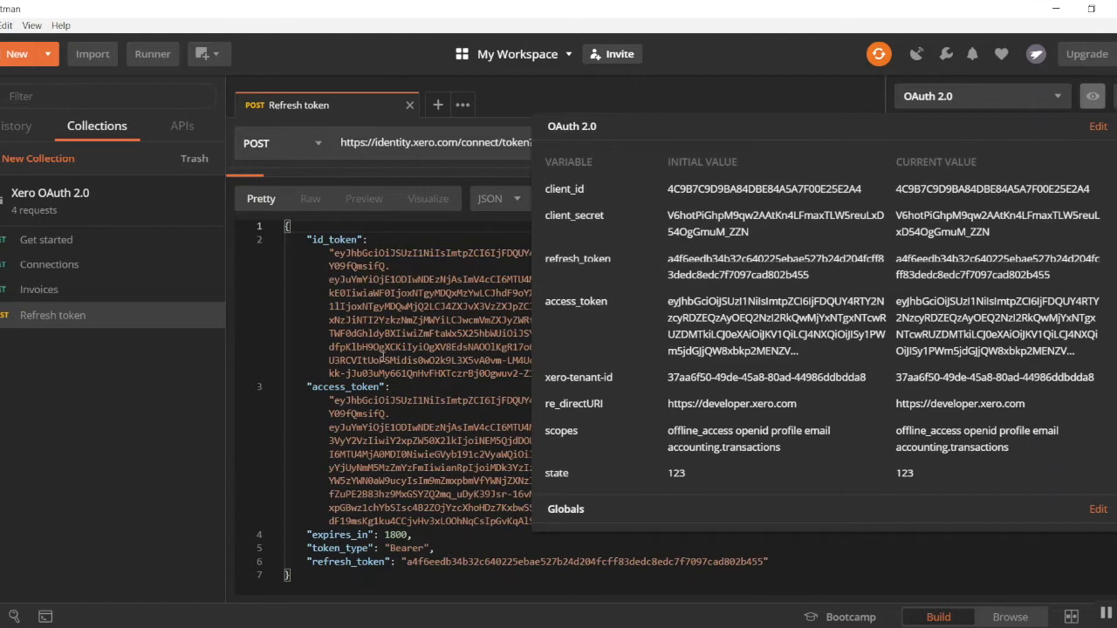
View the Get started request's OAuth 2.0 authorization (no access token yet), then return to the Refresh token response.
left_click(45, 239)
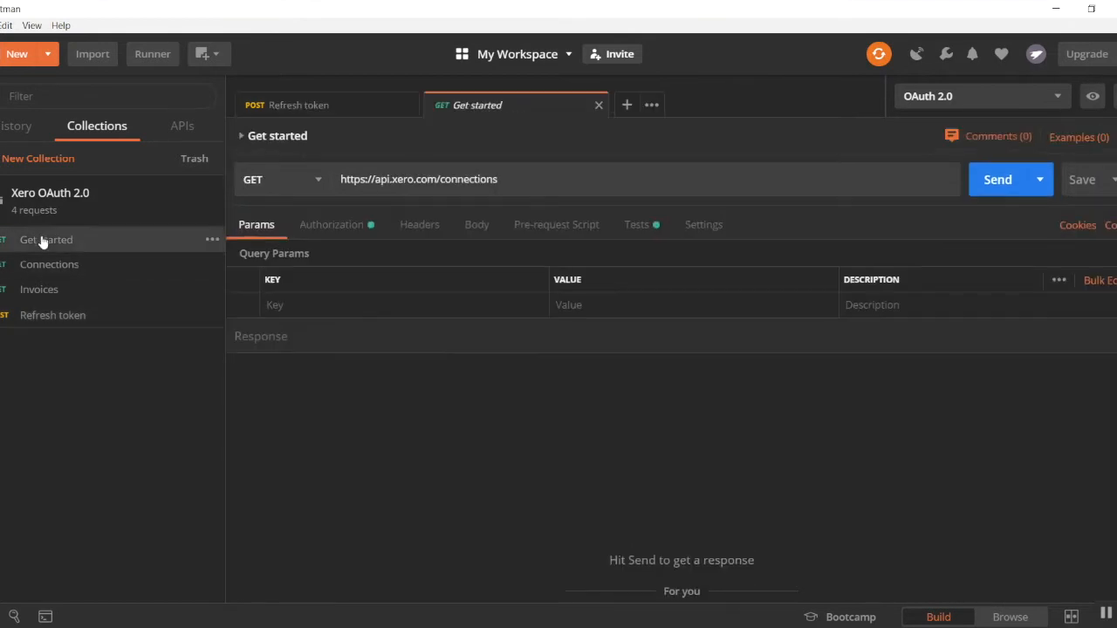
left_click(332, 223)
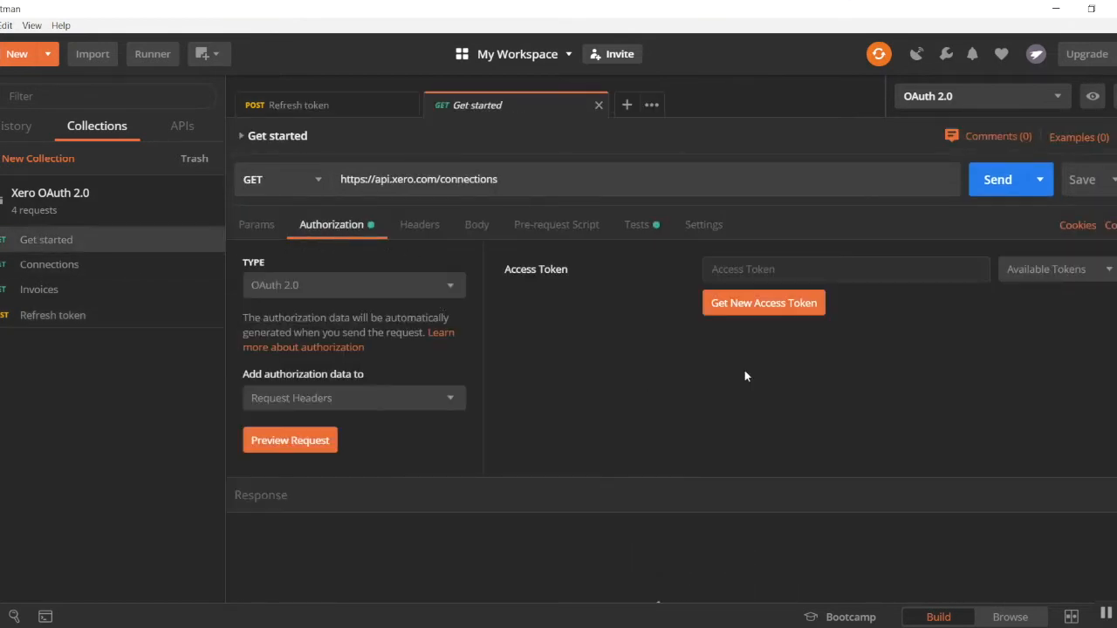
mouse_move(740, 433)
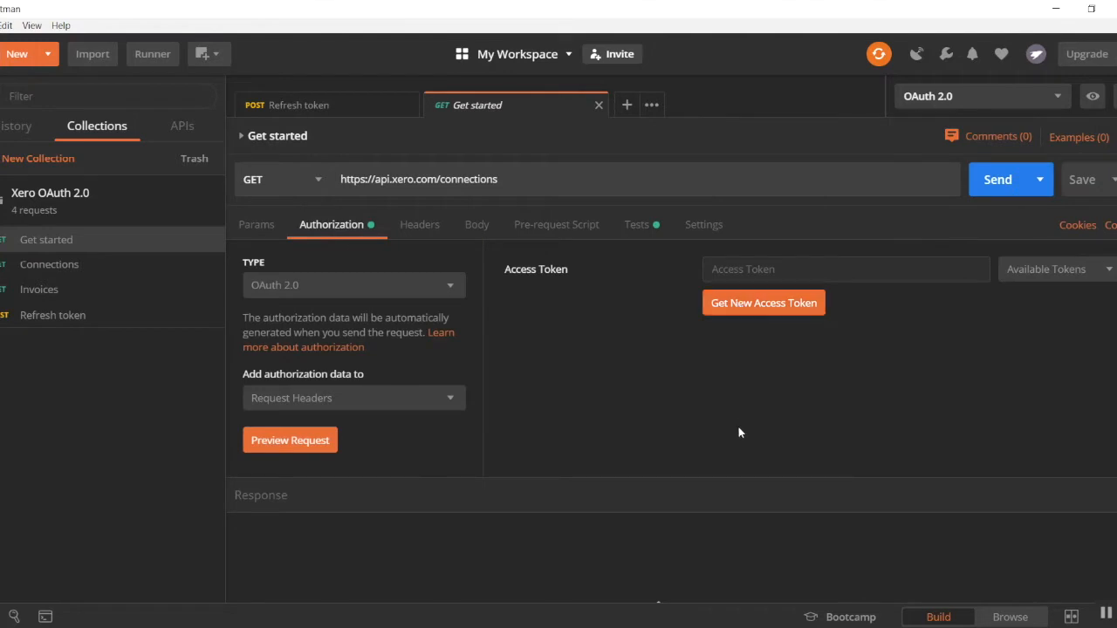
mouse_move(719, 433)
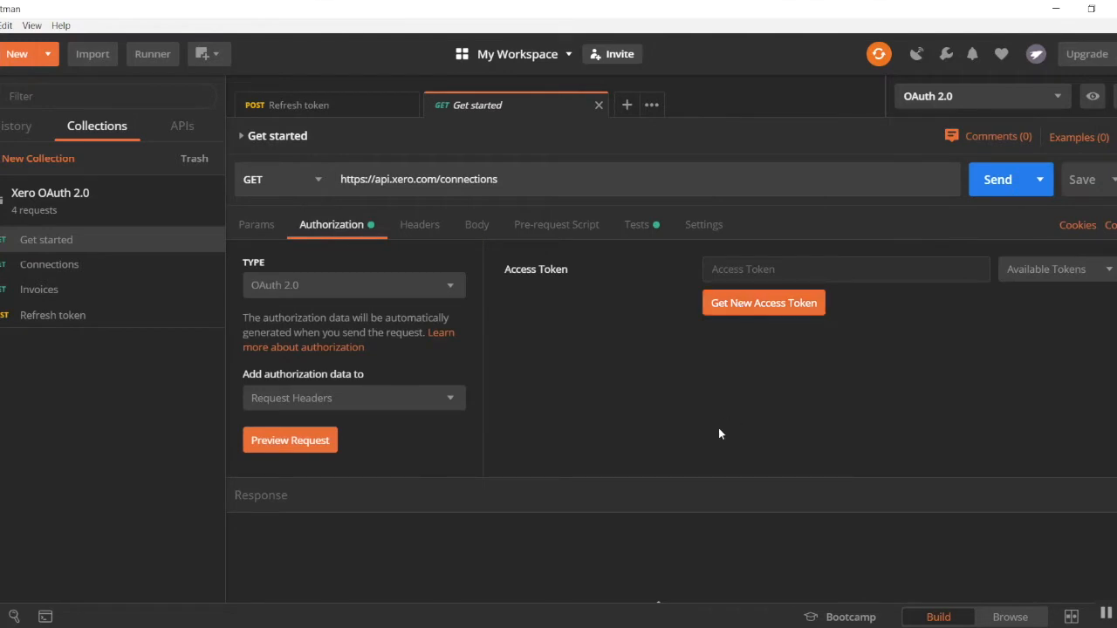
mouse_move(32, 445)
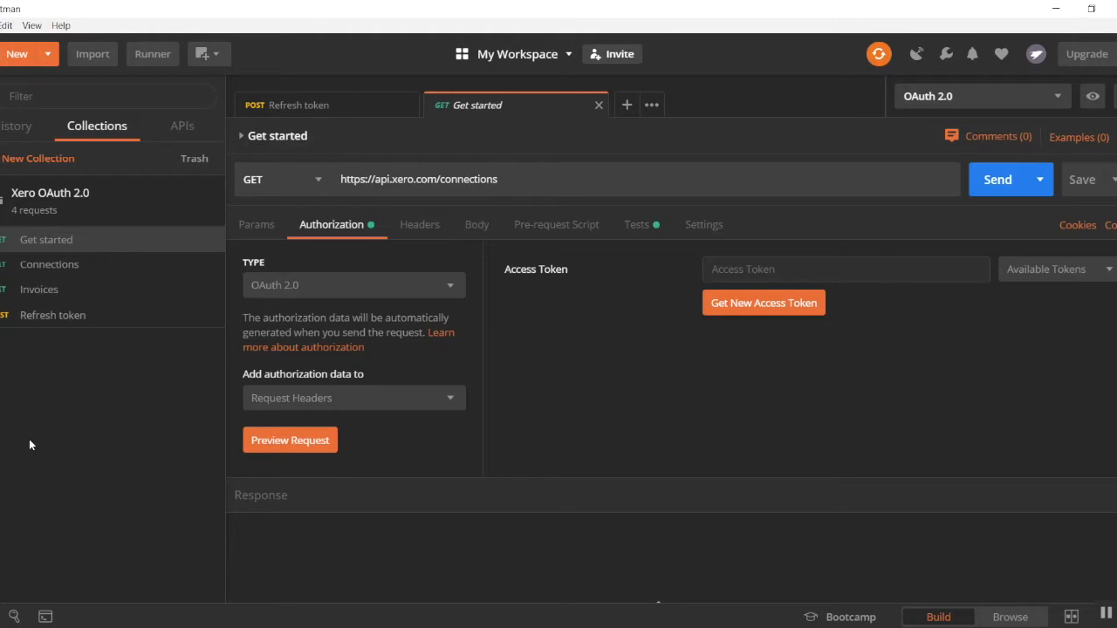
mouse_move(70, 382)
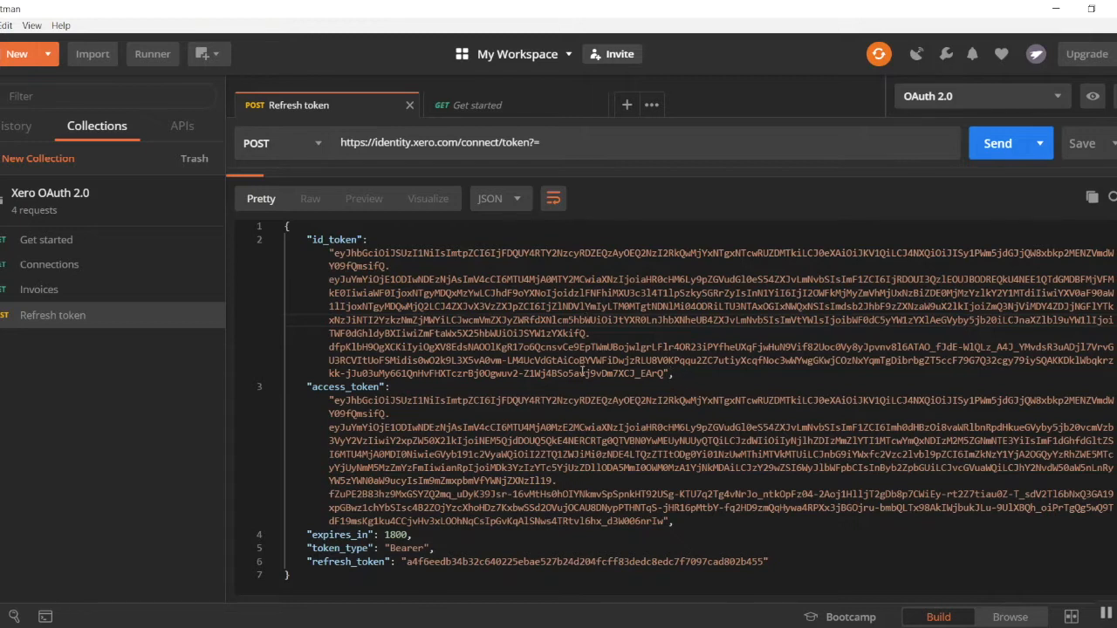
mouse_move(258, 433)
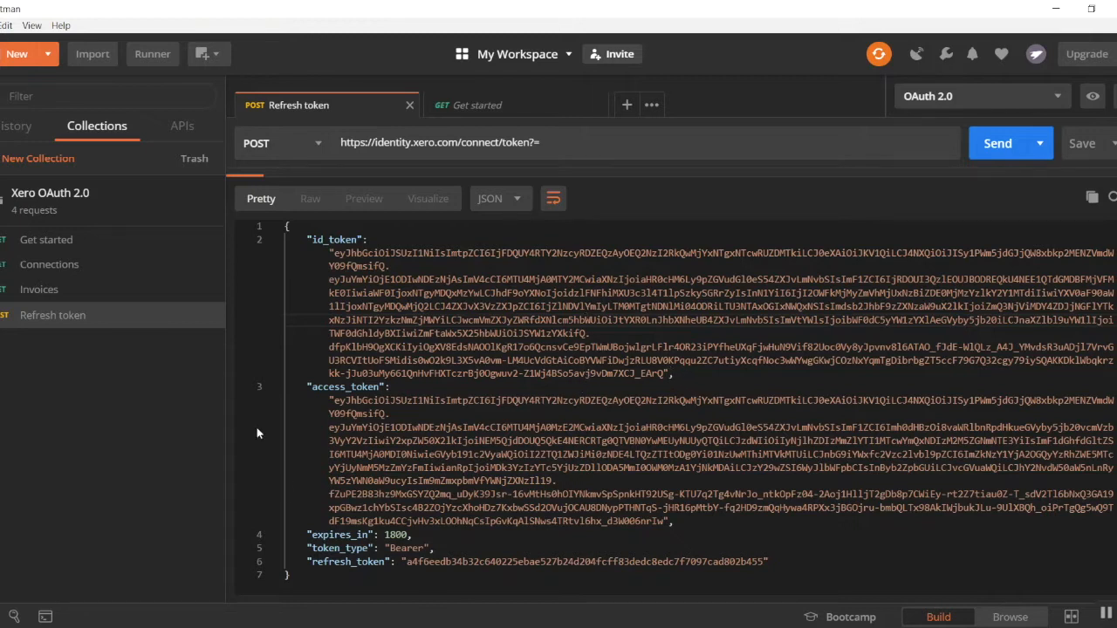
mouse_move(747, 173)
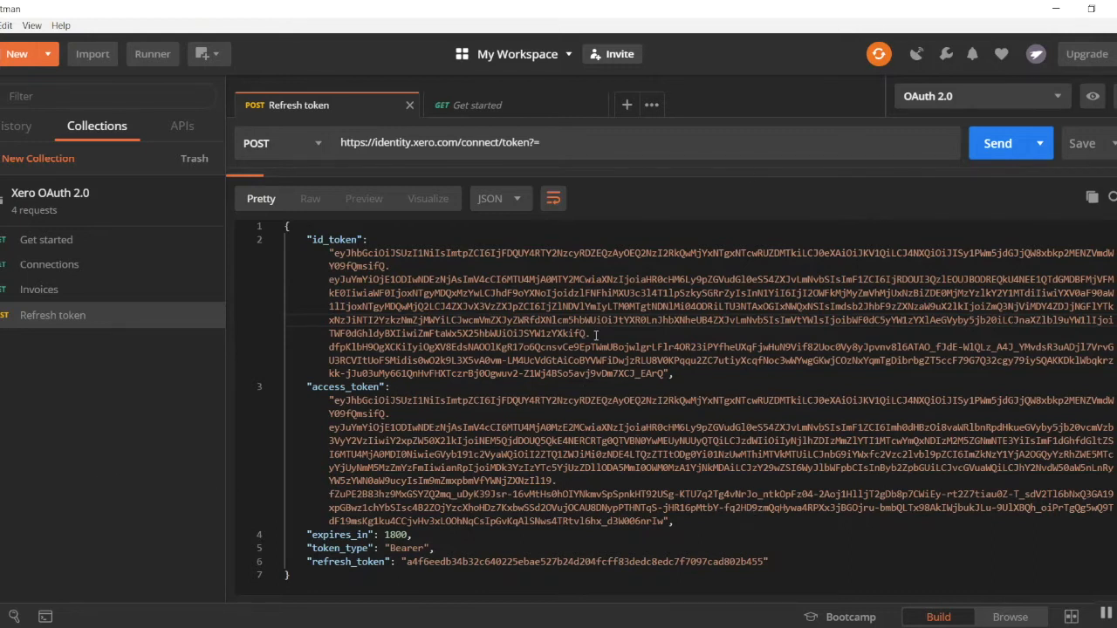
left_click_drag(515, 562, 768, 562)
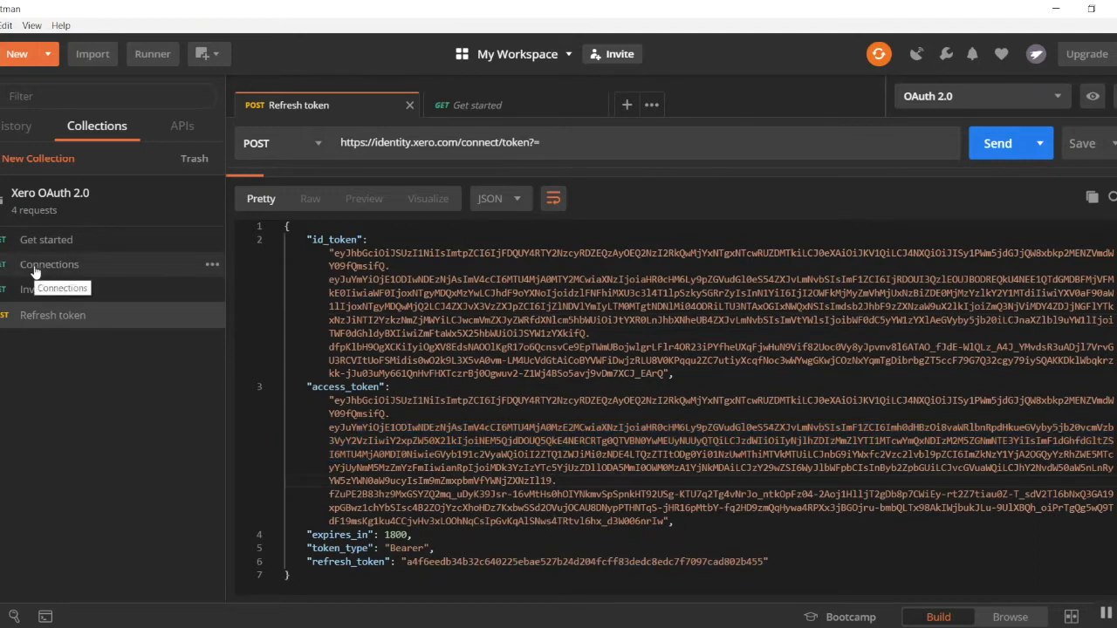
Send the Connections GET request and get 200 OK listing the organisation's tenantId.
left_click(49, 265)
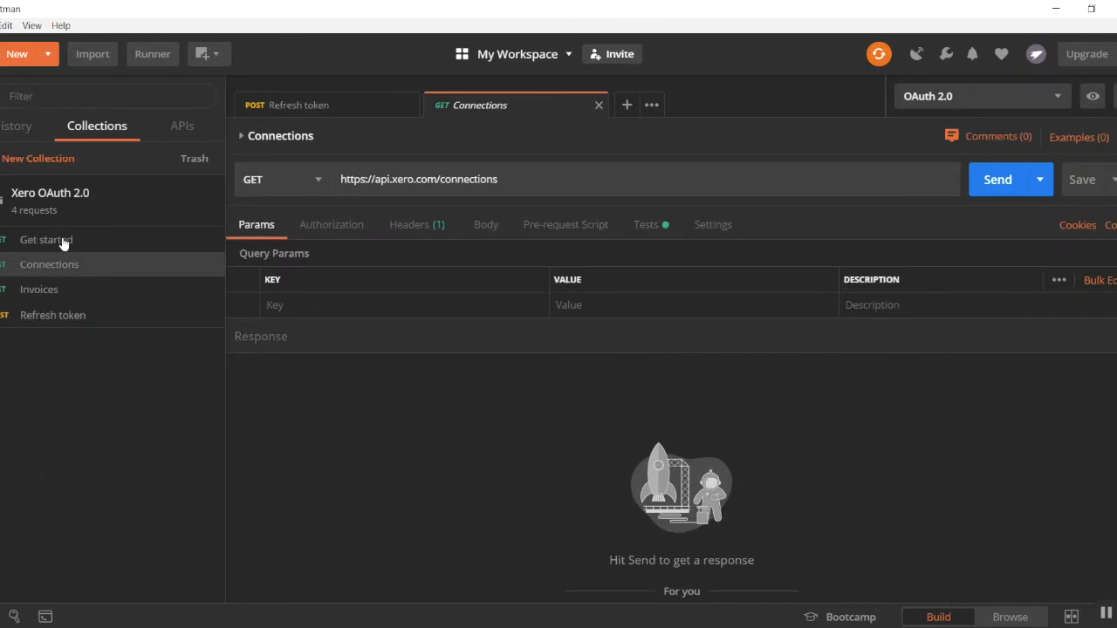
mouse_move(988, 216)
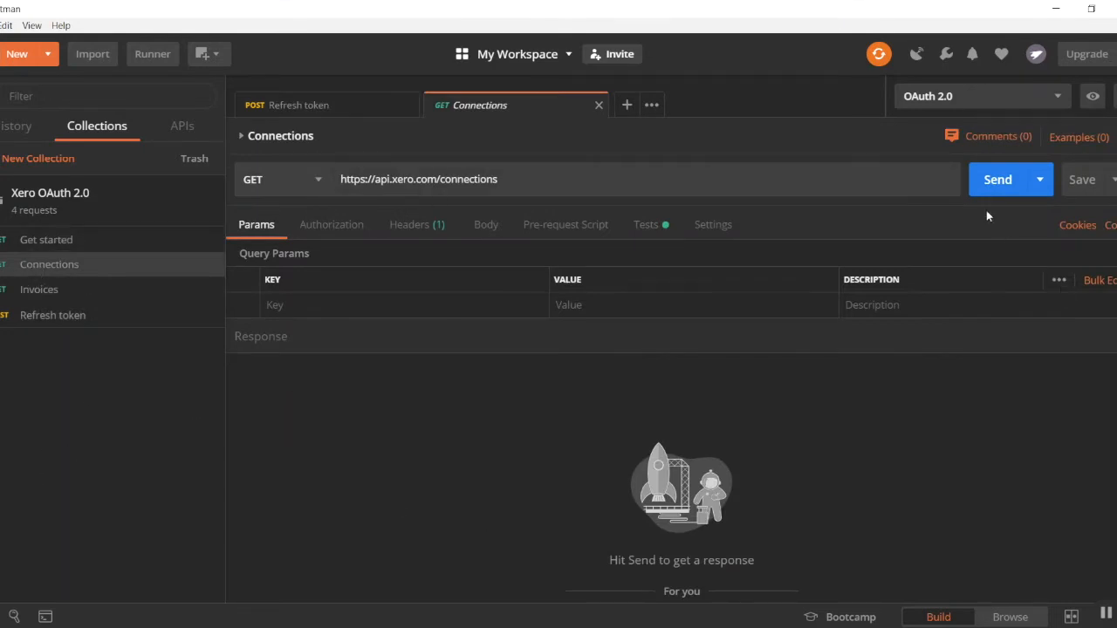
left_click(999, 178)
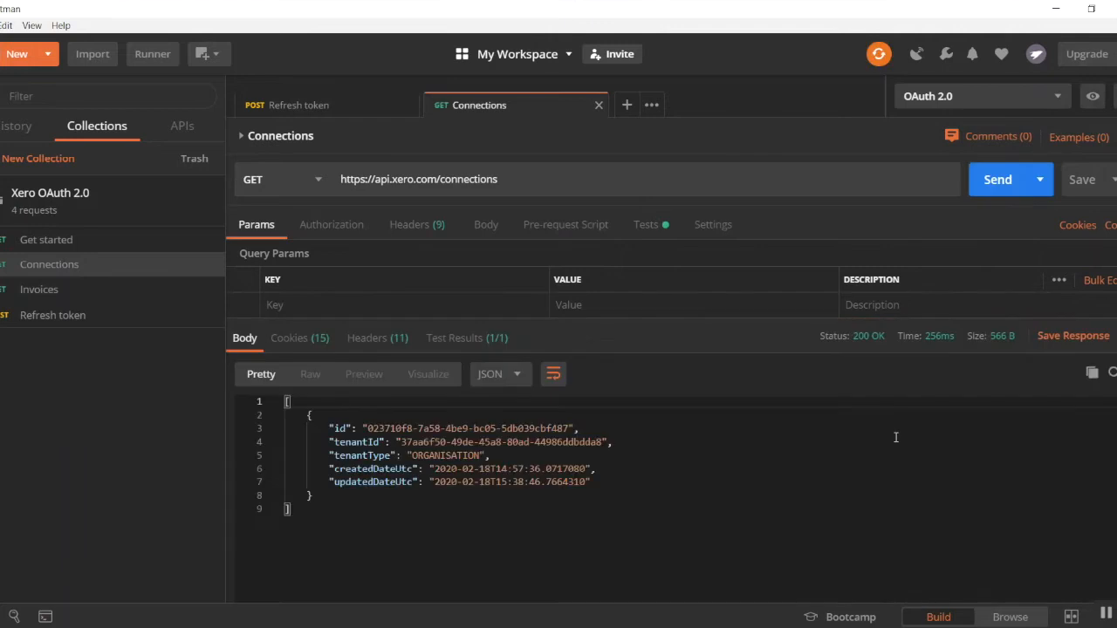
mouse_move(534, 471)
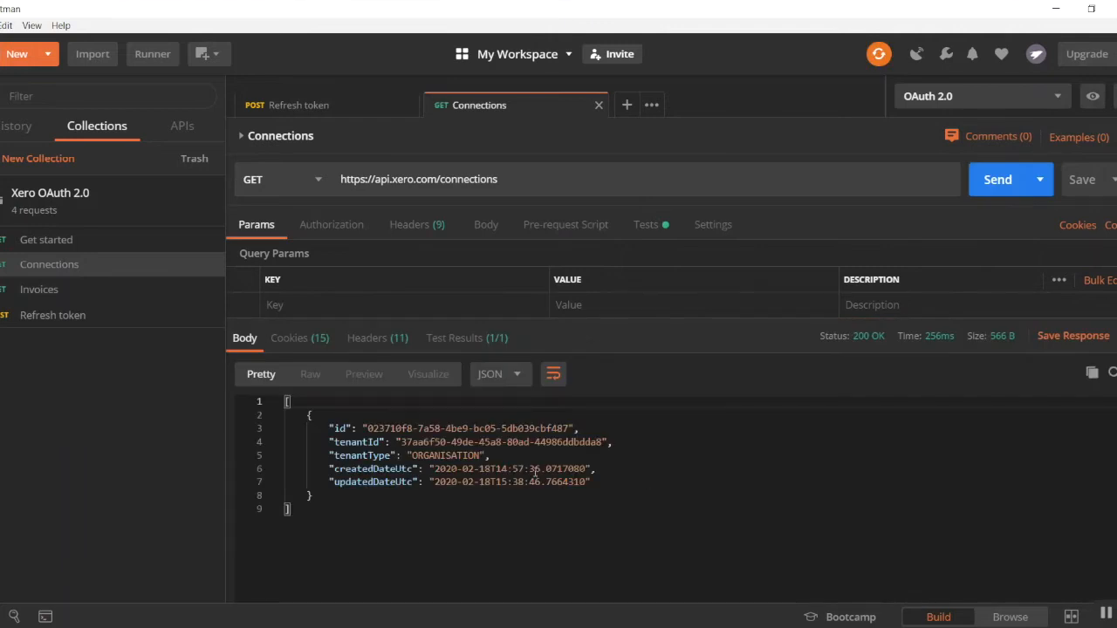
left_click_drag(361, 428, 384, 482)
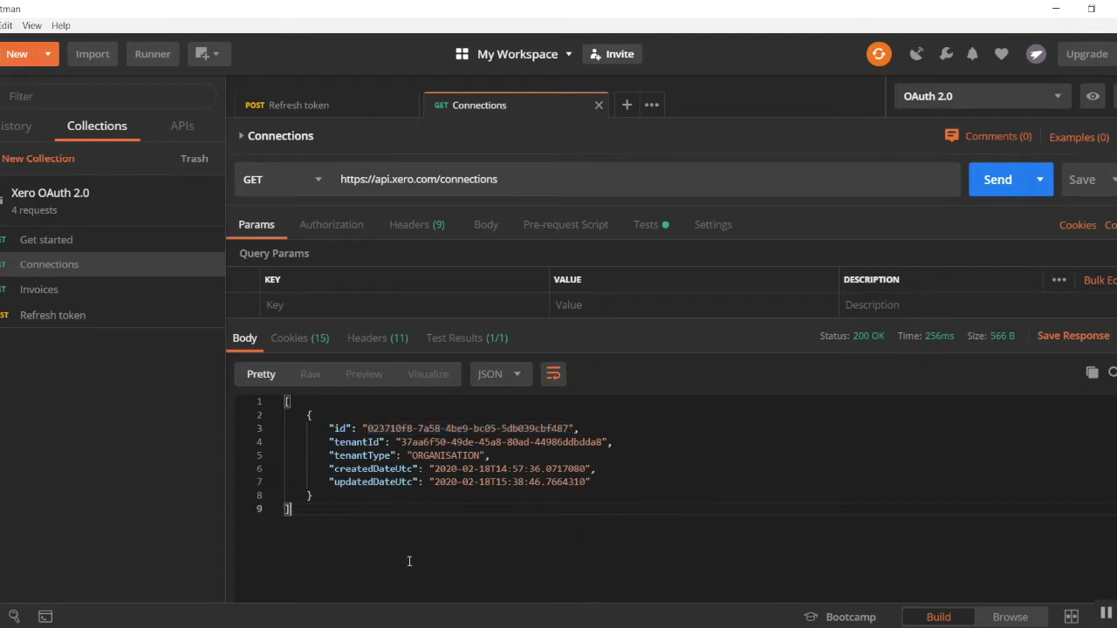
left_click(279, 178)
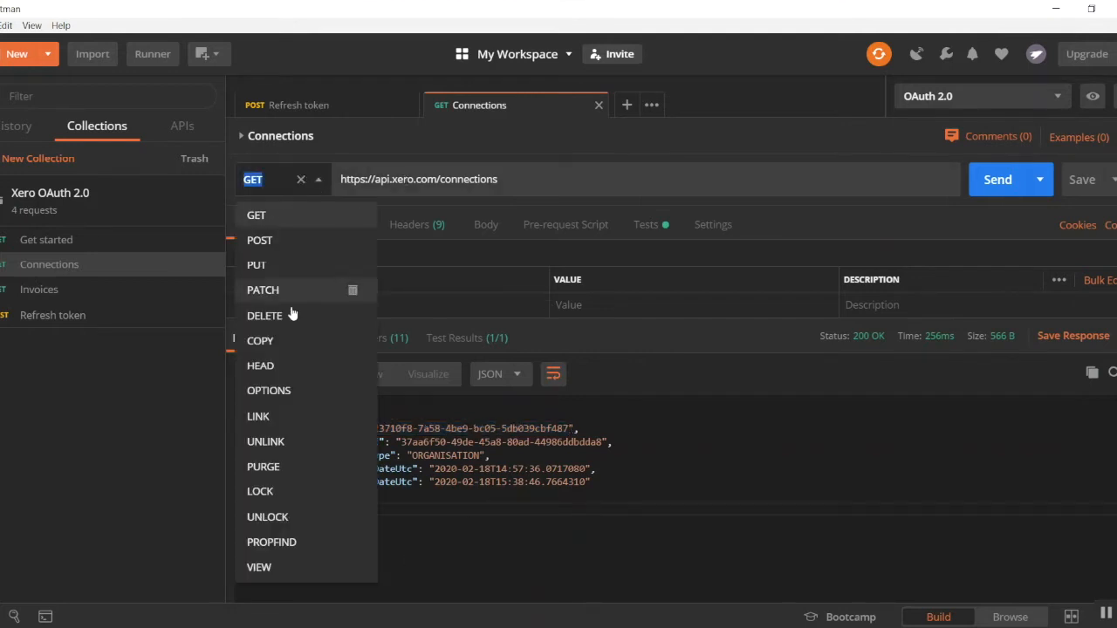
left_click(265, 314)
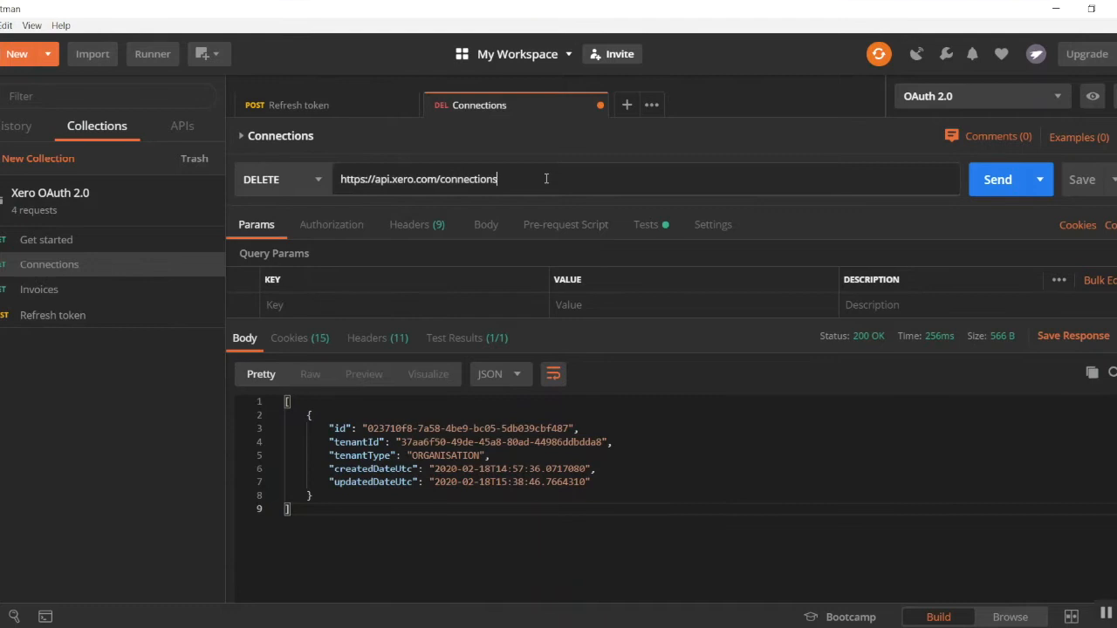
type("/023710f8-7a58-4be9-bc05-5db039cbf487")
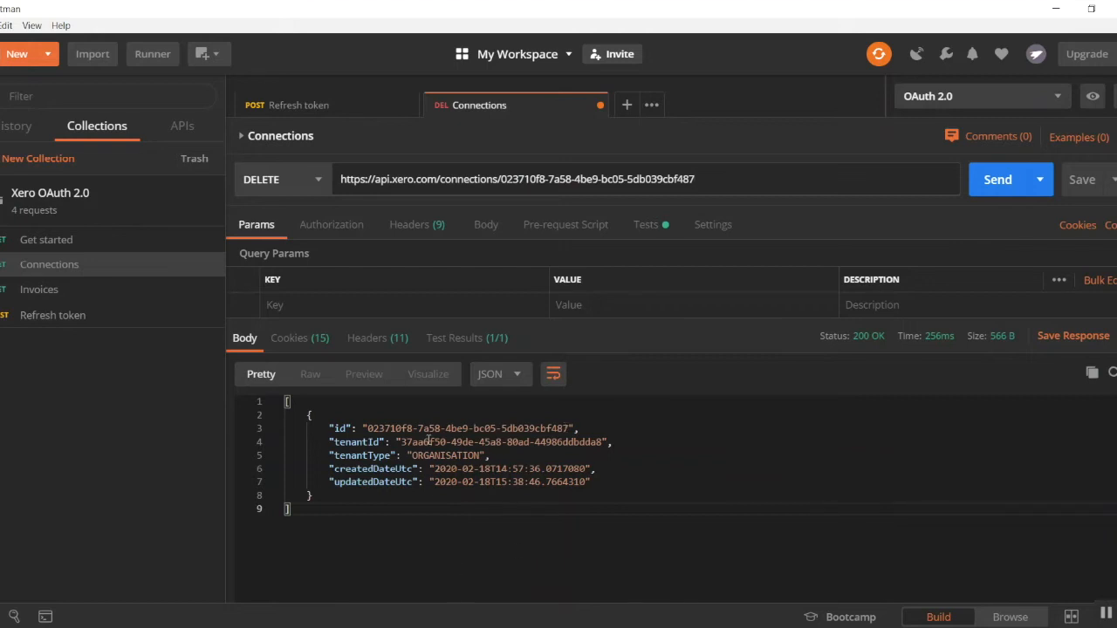
mouse_move(479, 576)
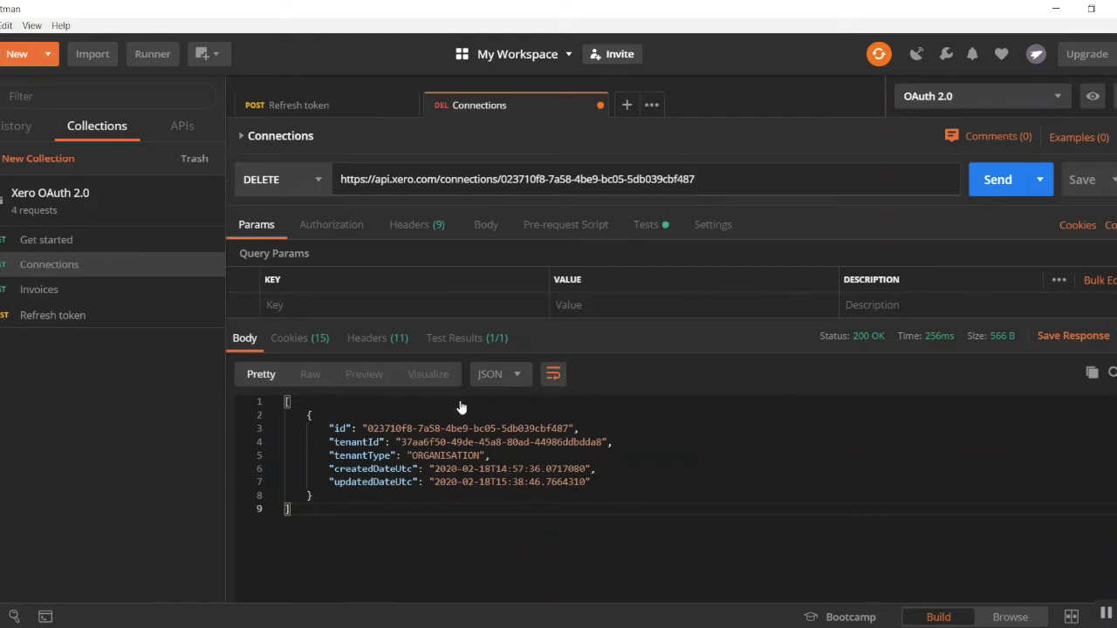
double_click(593, 178)
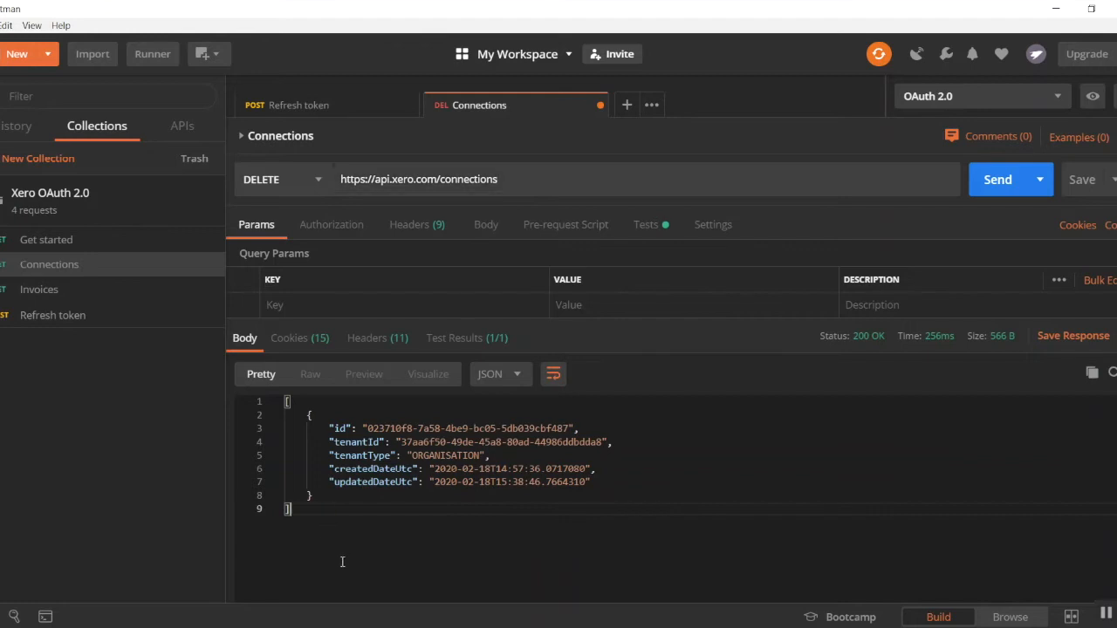
double_click(475, 442)
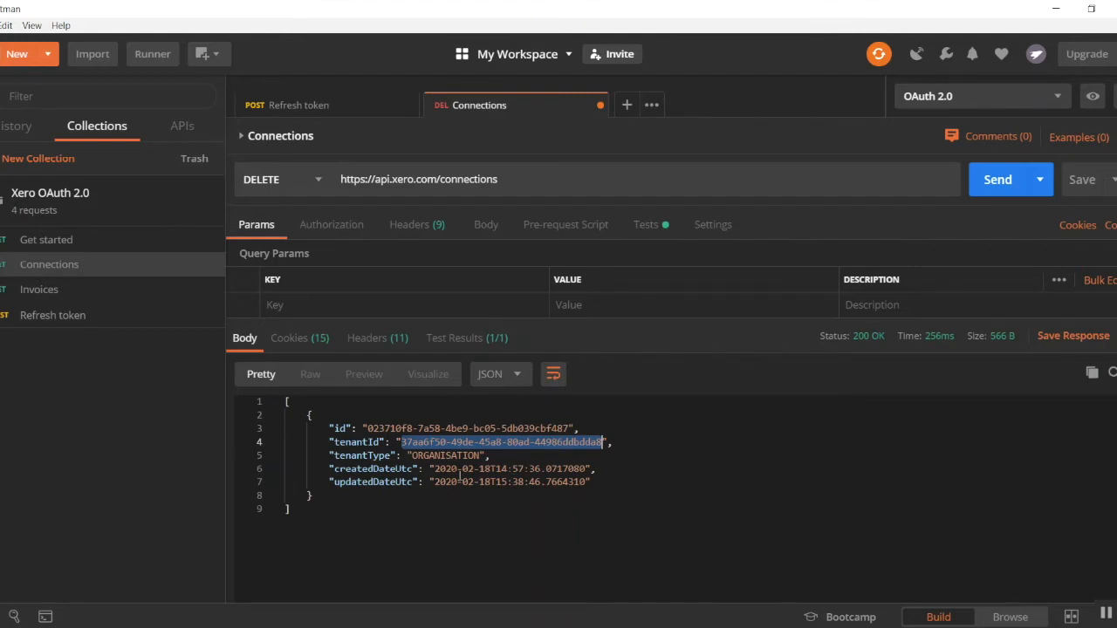
mouse_move(532, 566)
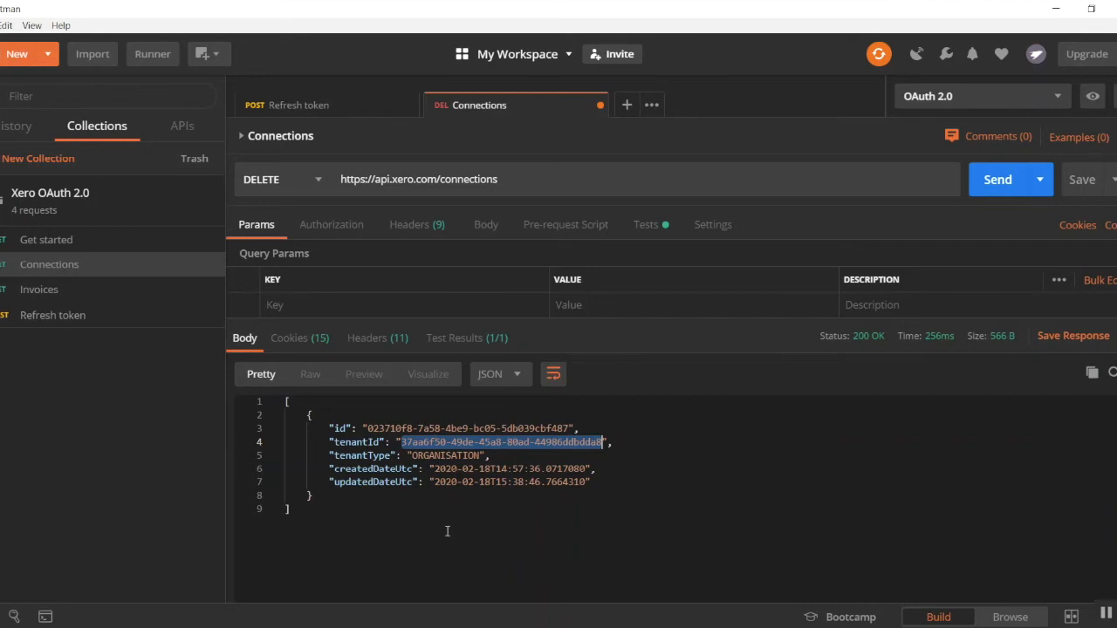
mouse_move(1071, 94)
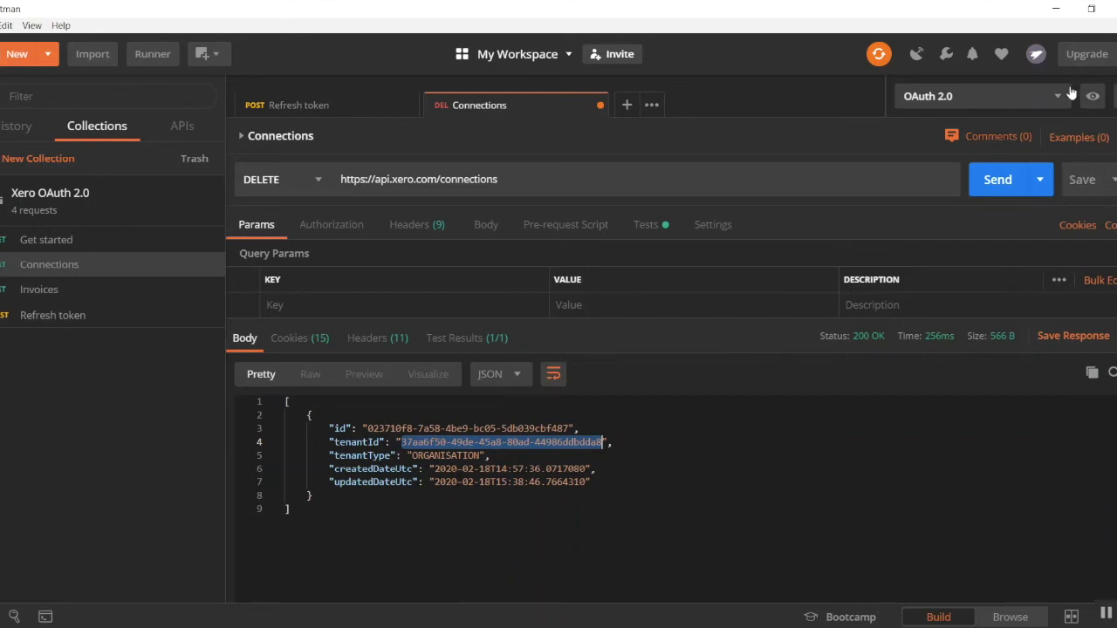
left_click(1092, 96)
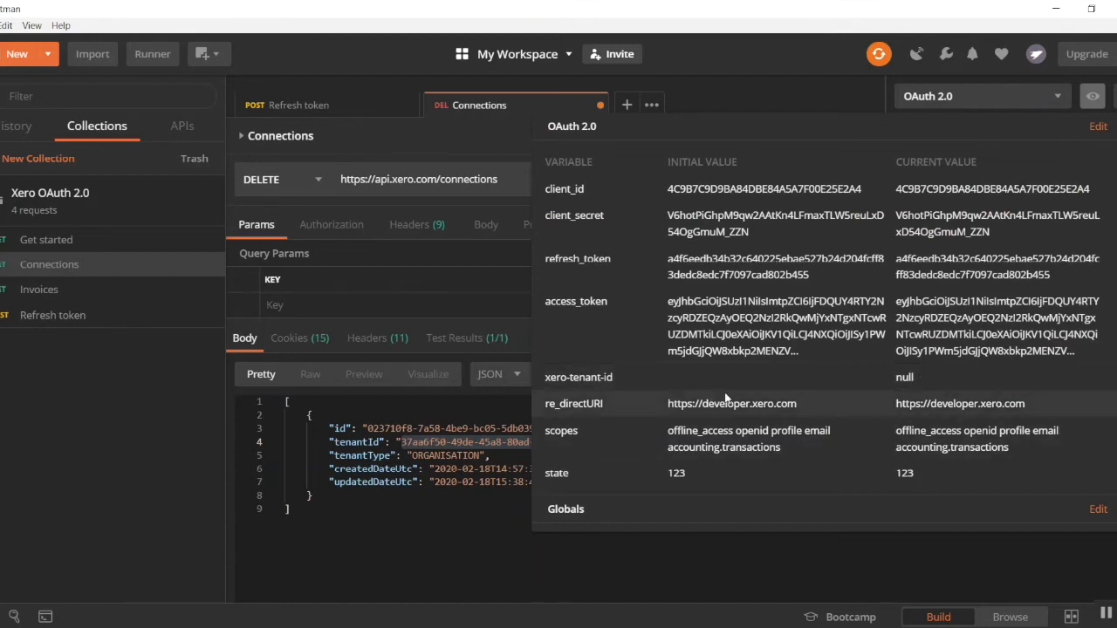
mouse_move(782, 394)
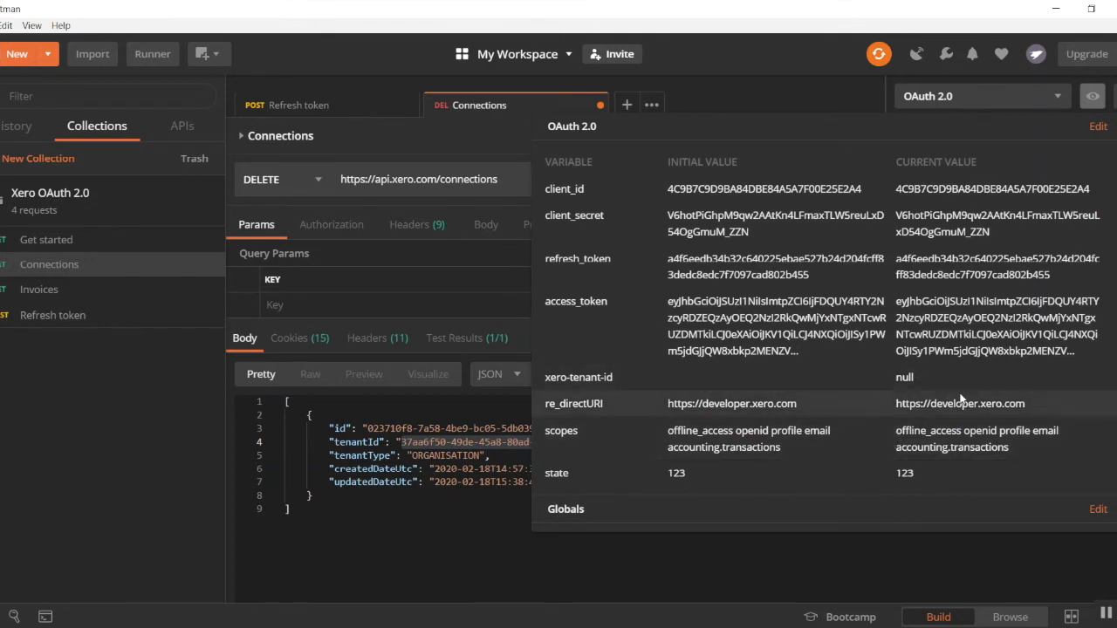
left_click(1097, 125)
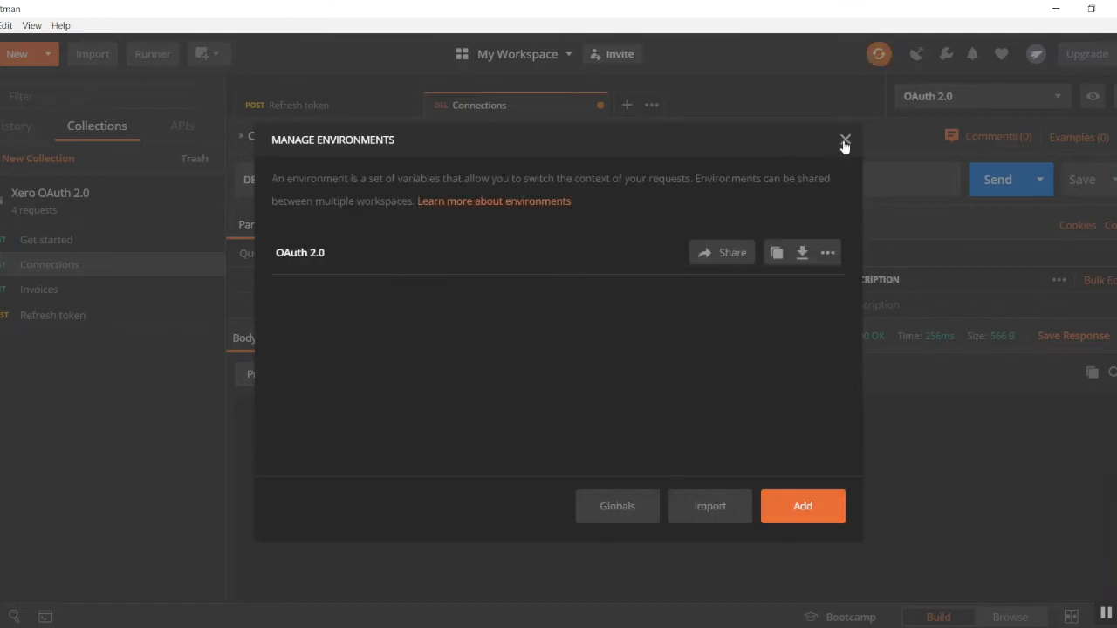
left_click(845, 139)
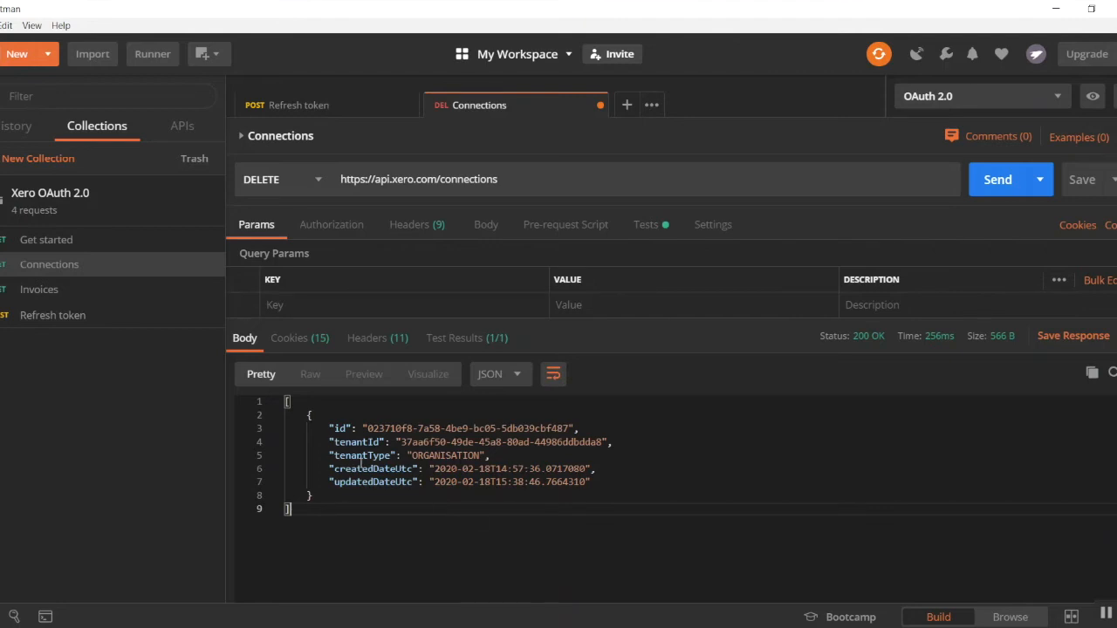
mouse_move(415, 491)
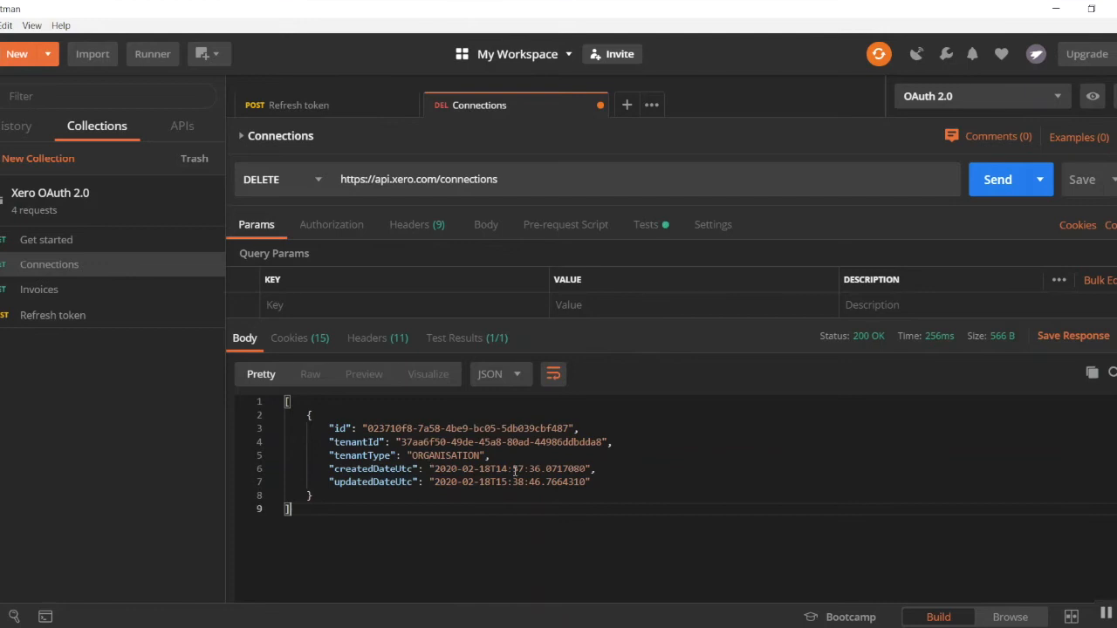
Note the updatedDateUtc line, then send the Invoices GET request for a 200 OK invoice list.
left_click_drag(329, 482, 556, 482)
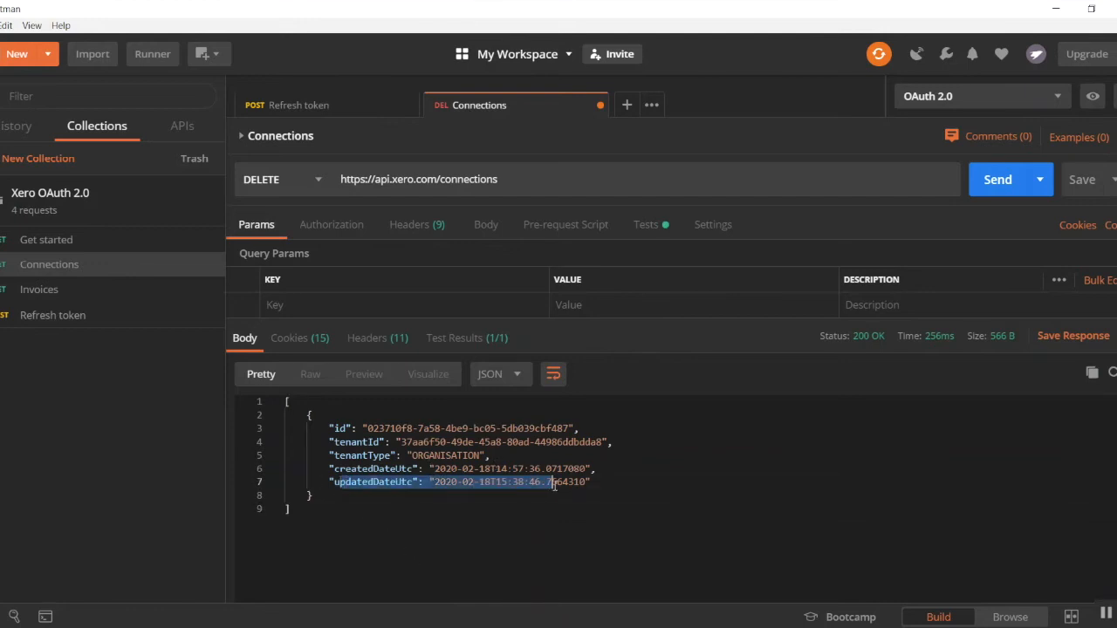
left_click(408, 559)
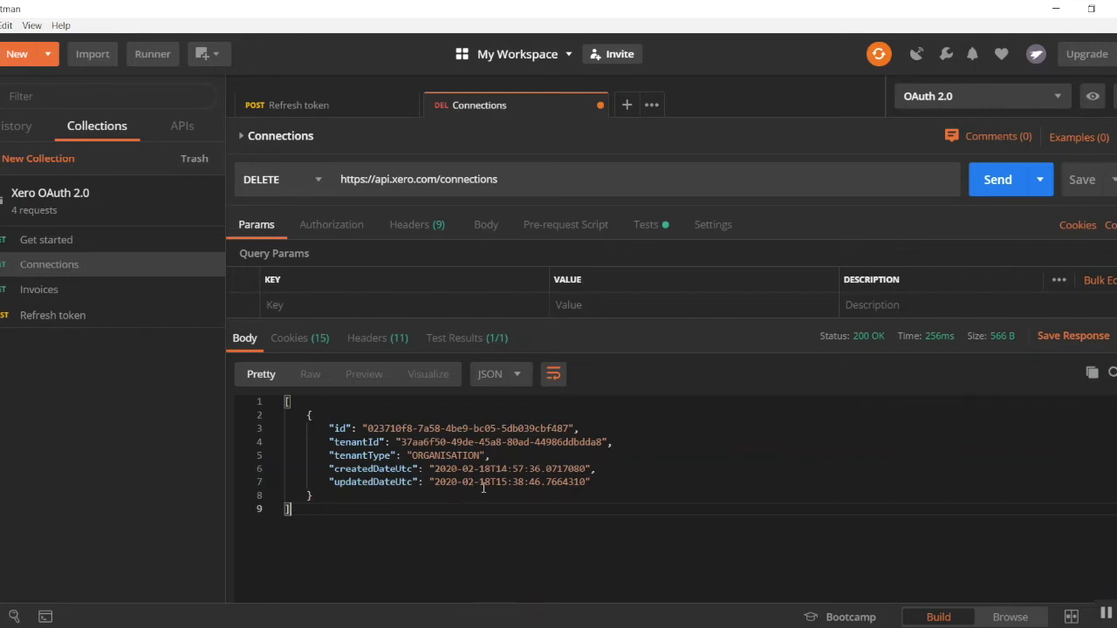
mouse_move(345, 492)
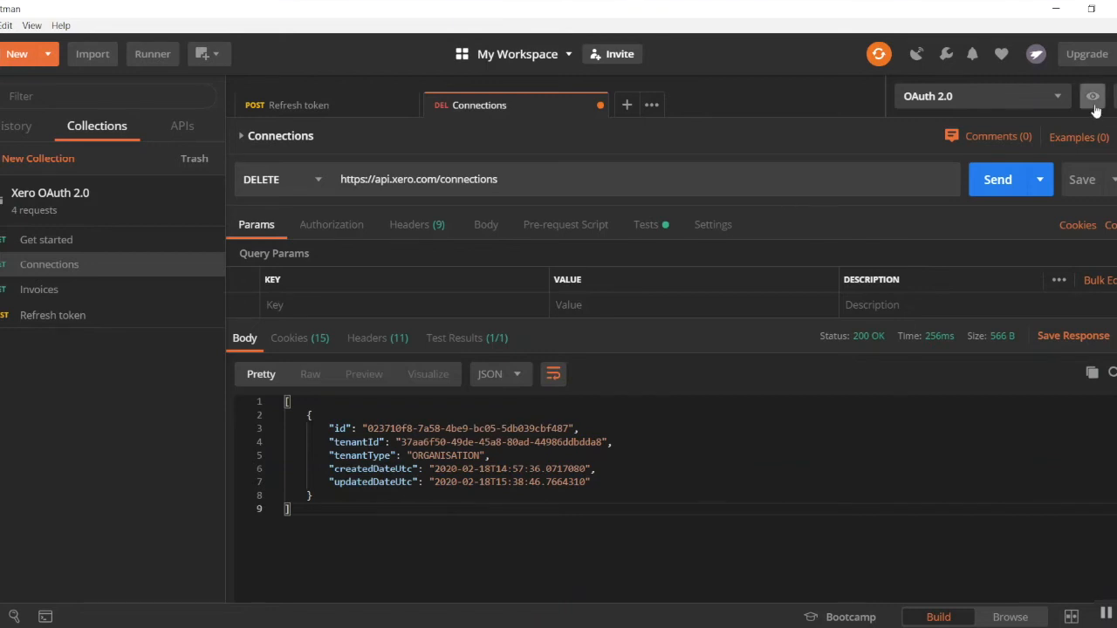
left_click(1093, 96)
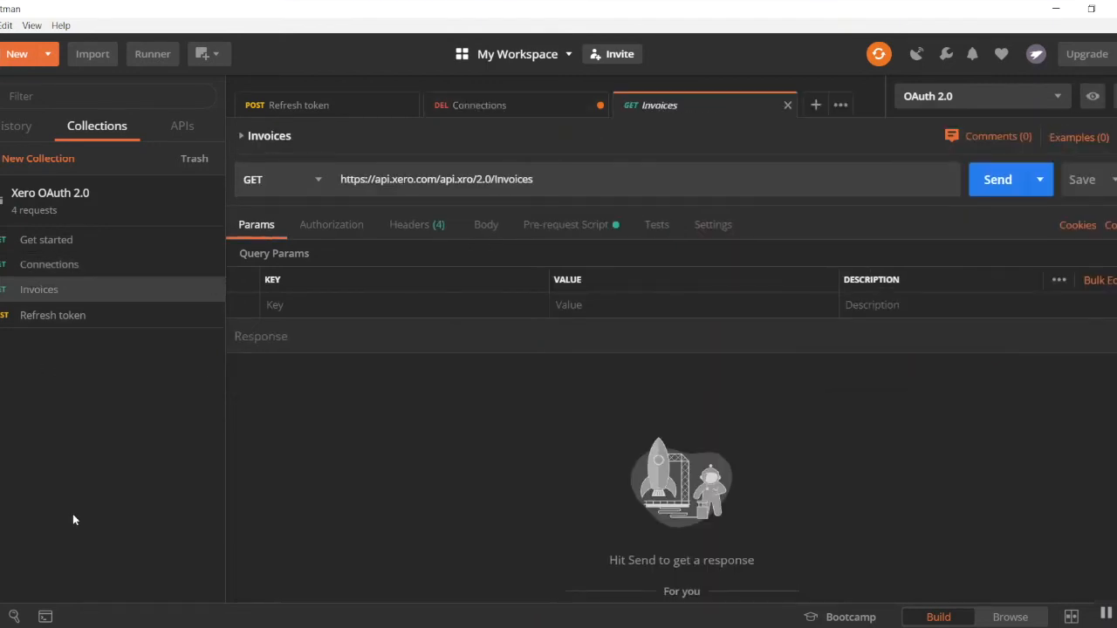
left_click(998, 178)
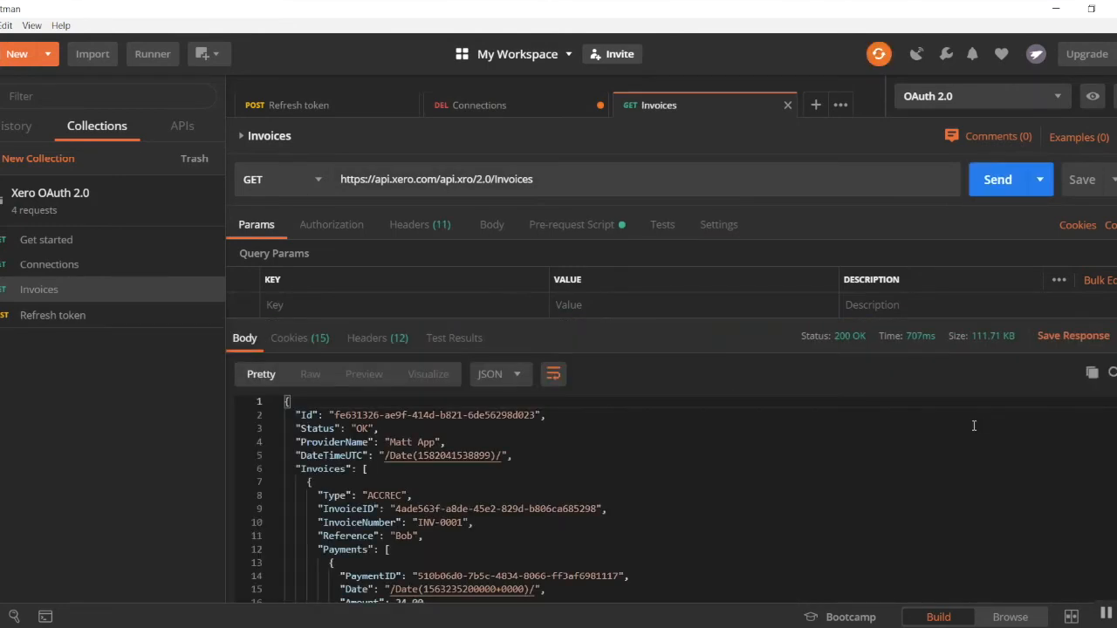
mouse_move(830, 330)
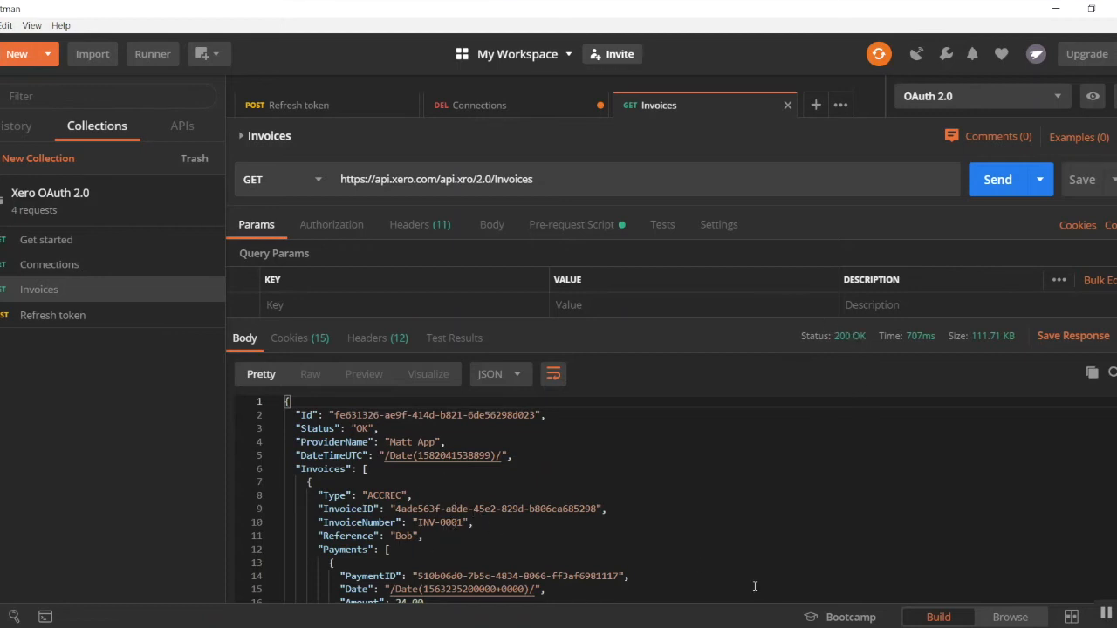
mouse_move(405, 233)
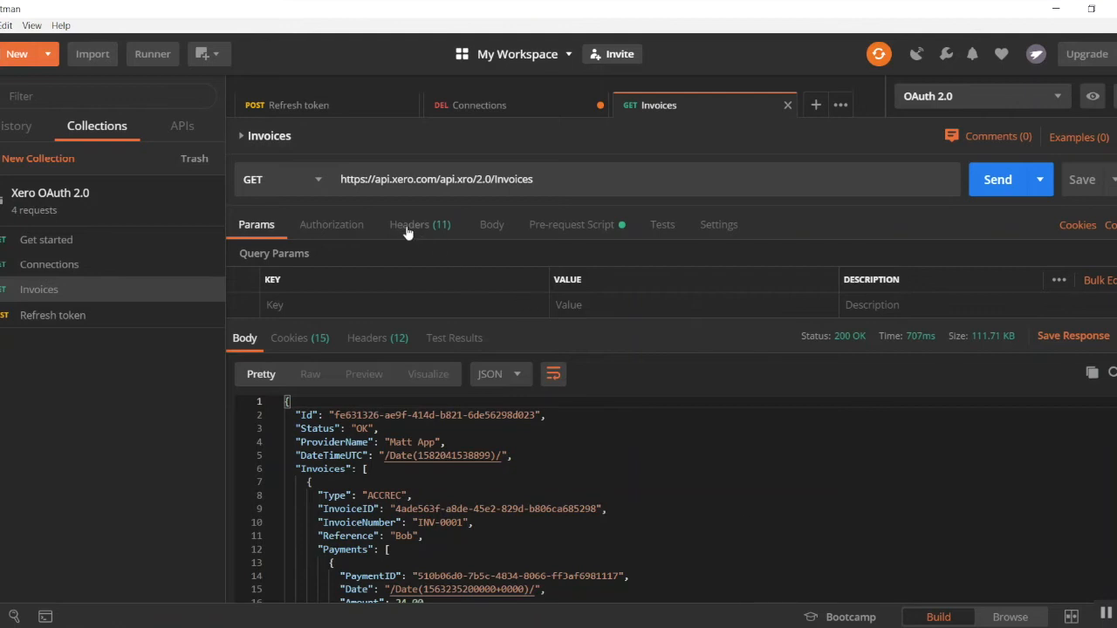
Send Invoices without the xero-tenant-id header to show 403 Forbidden, then re-enable it.
left_click(408, 224)
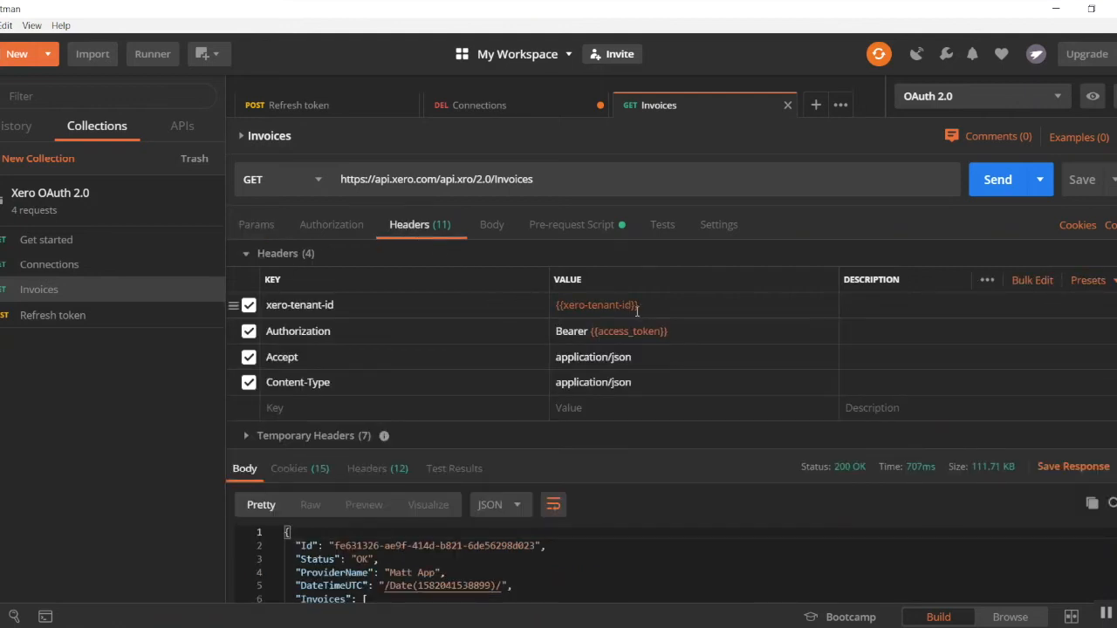
left_click(248, 303)
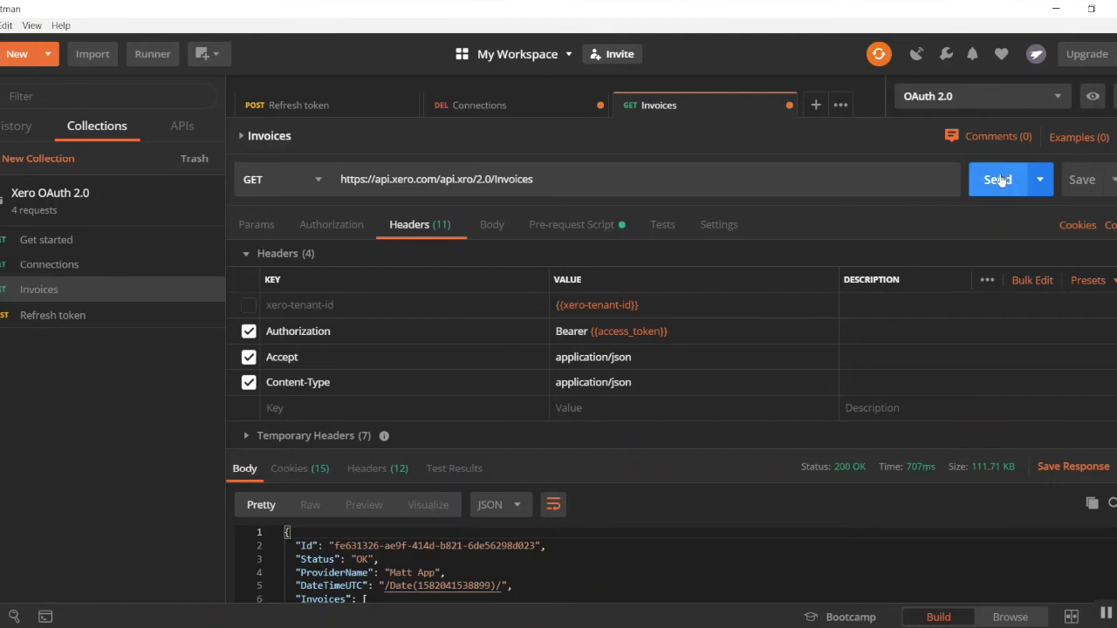
left_click(999, 178)
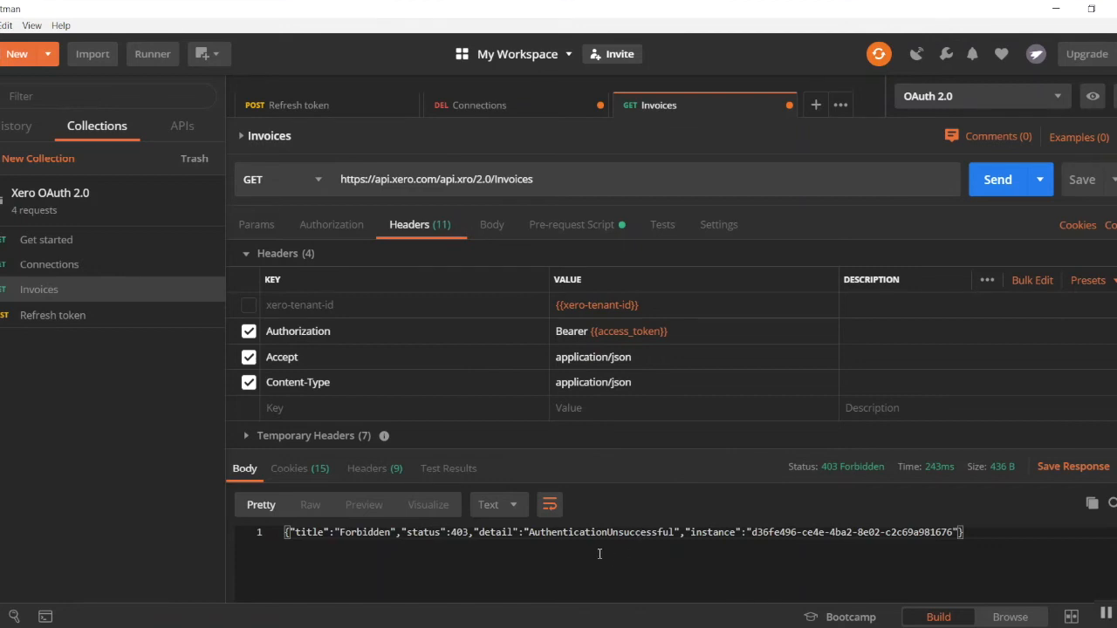
left_click(248, 304)
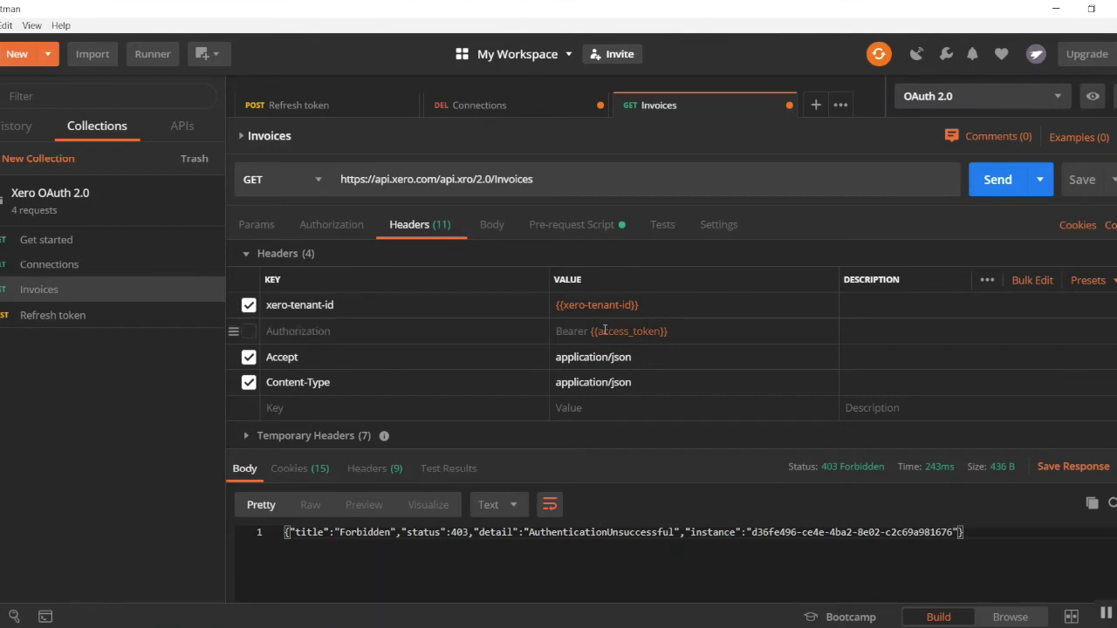
mouse_move(627, 332)
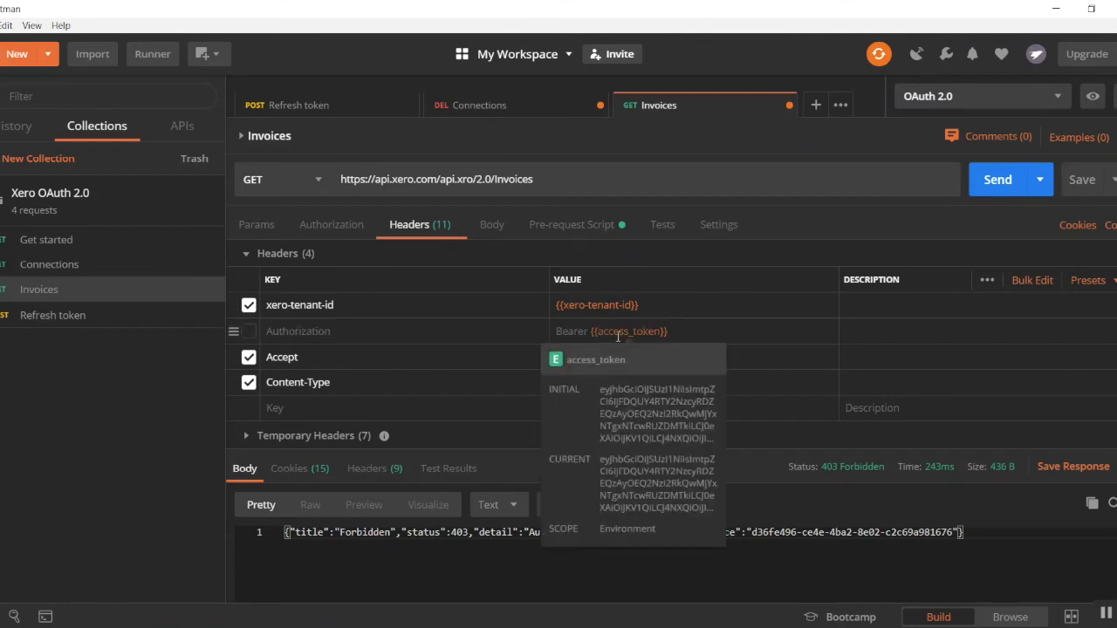
Send Invoices without the Authorization header to show 401 Unauthorized, then restore it.
left_click(1093, 96)
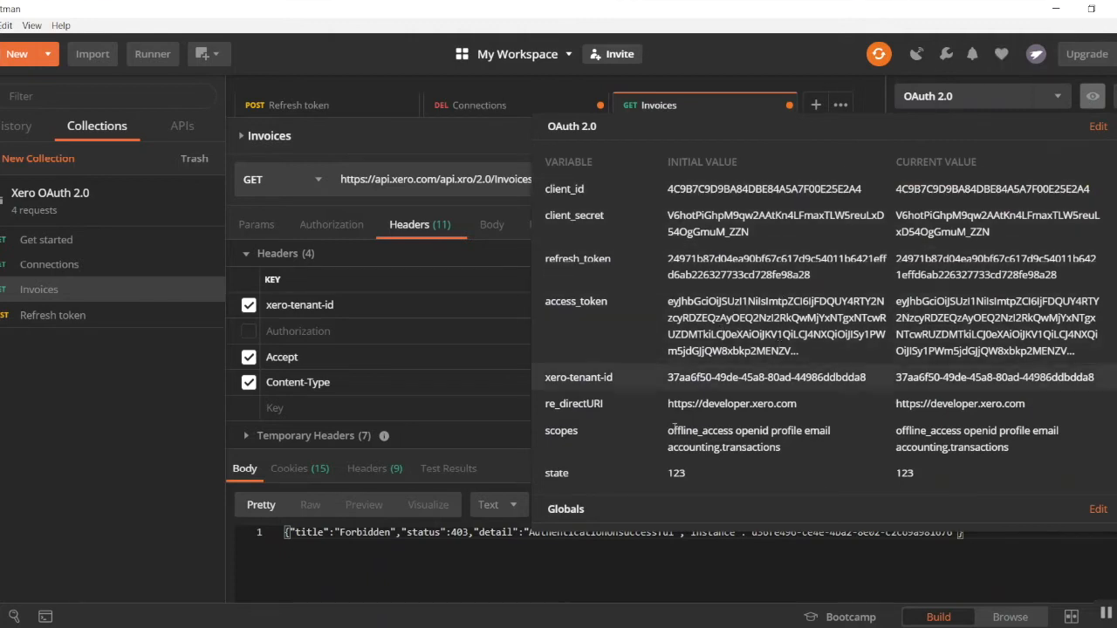
left_click(1010, 178)
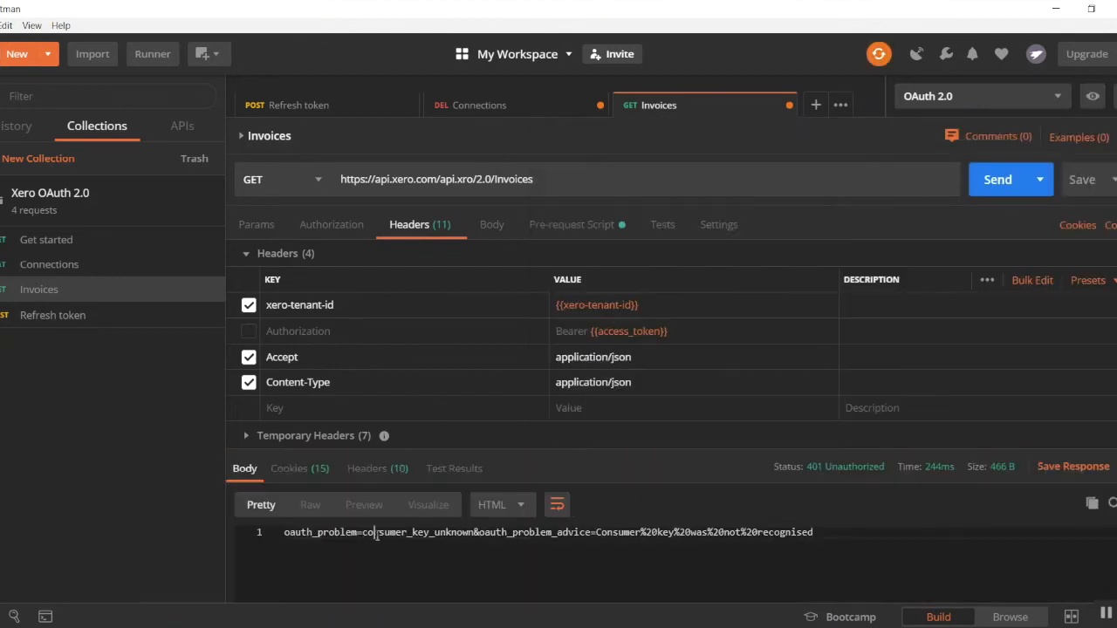
left_click_drag(503, 533, 672, 533)
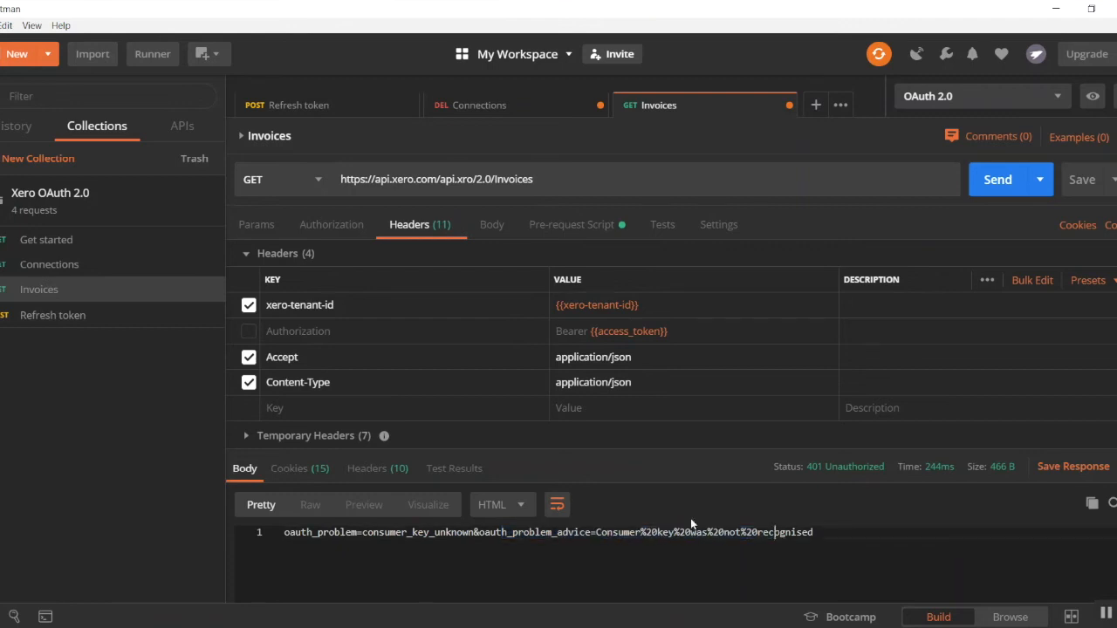
mouse_move(236, 332)
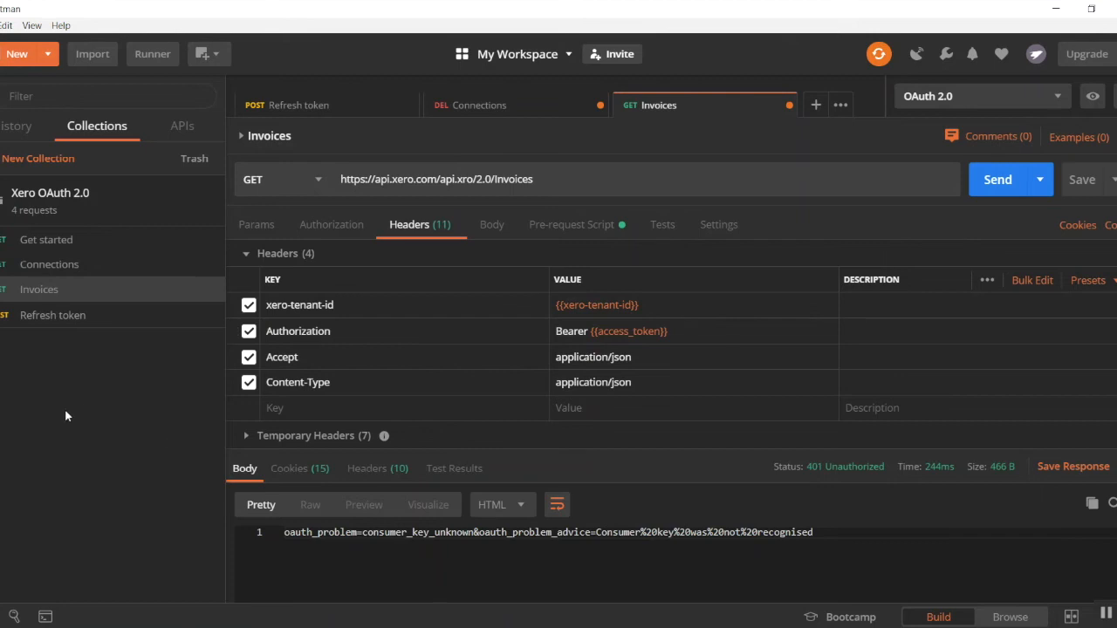
mouse_move(590, 266)
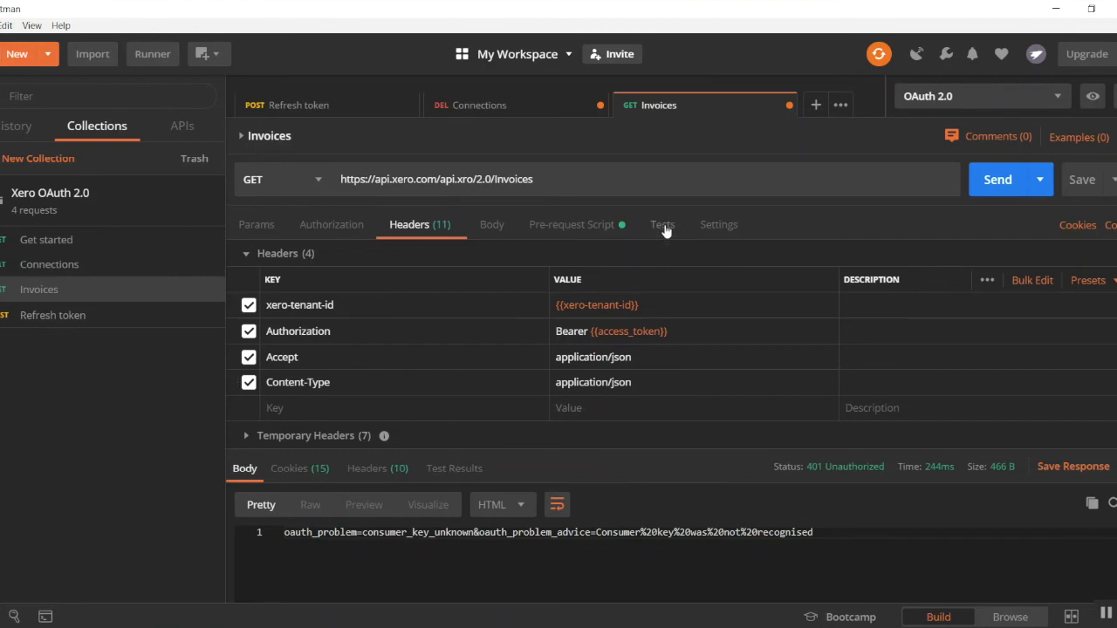
mouse_move(663, 227)
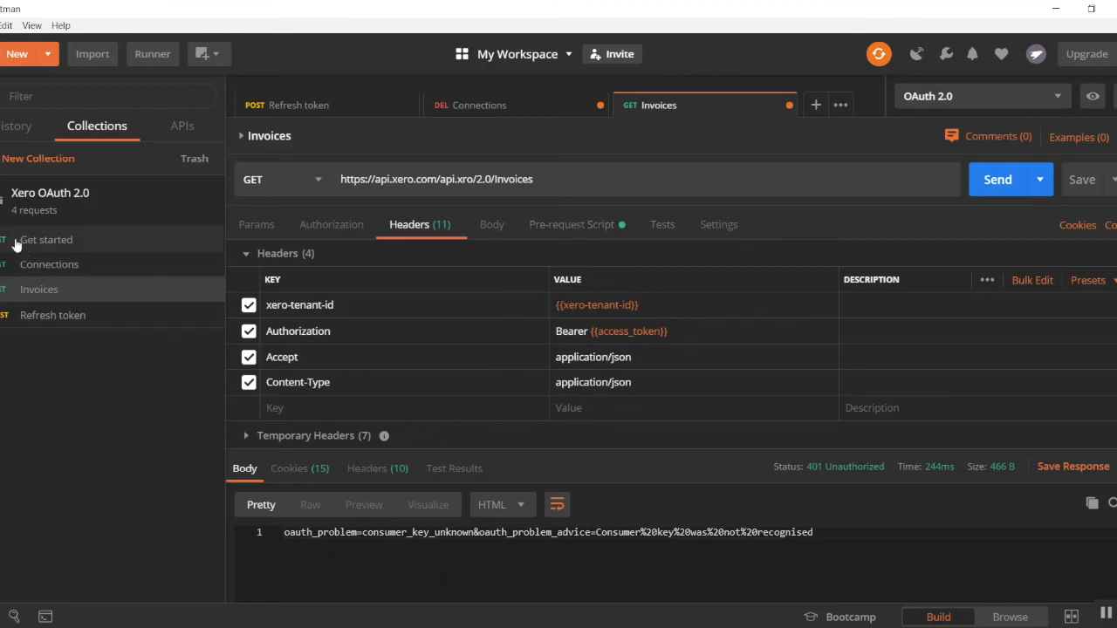
Review the Invoices pre-request script and the Refresh token request's test script.
left_click(573, 223)
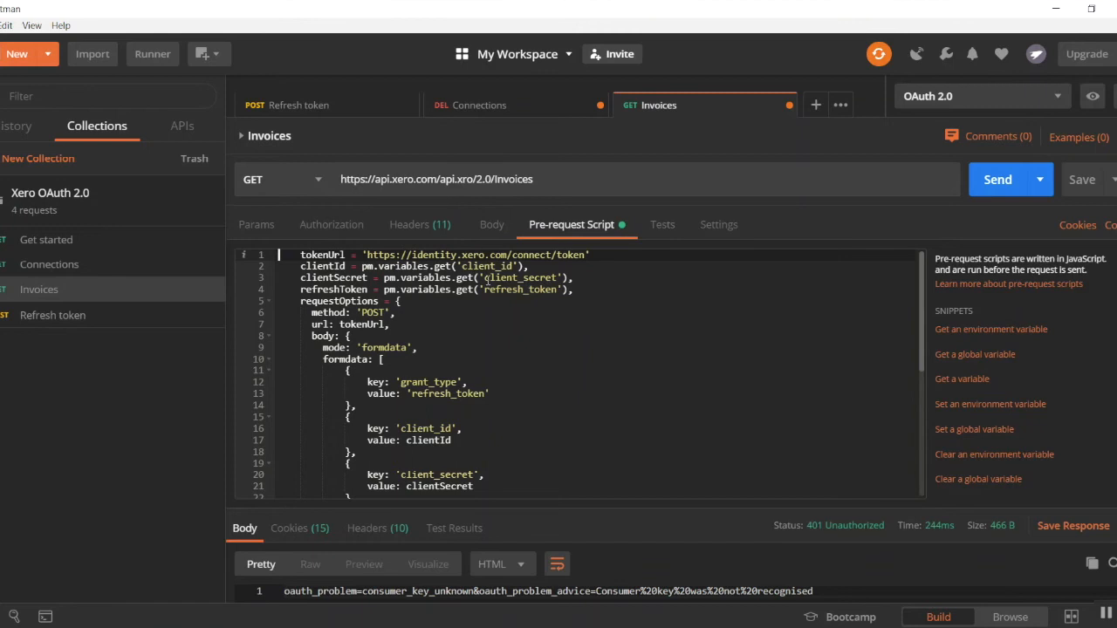
mouse_move(38, 290)
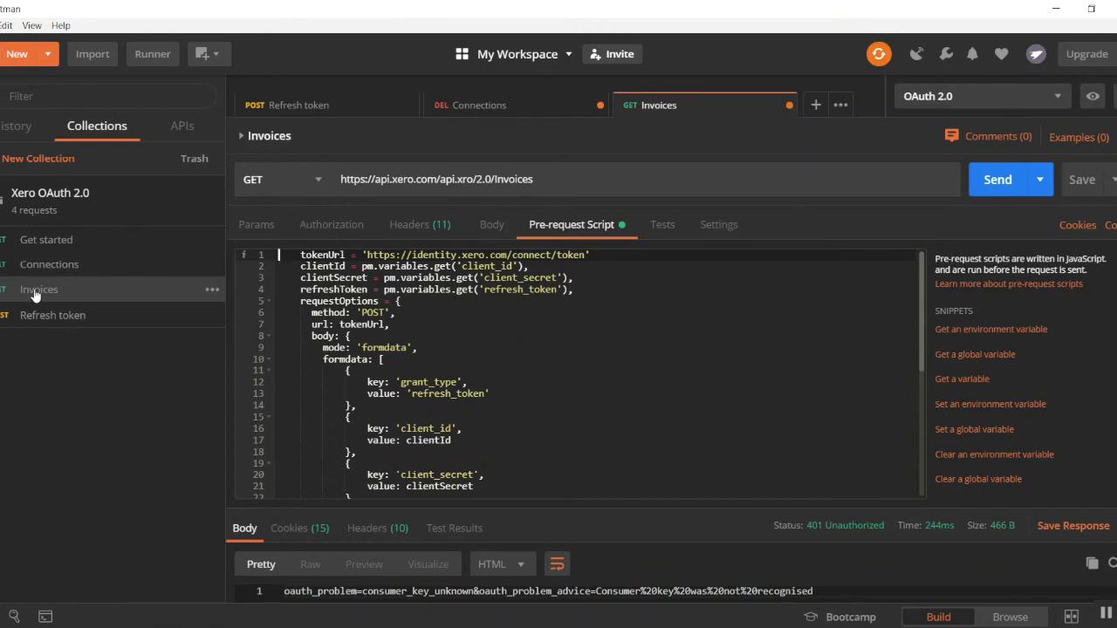
scroll("down", 3)
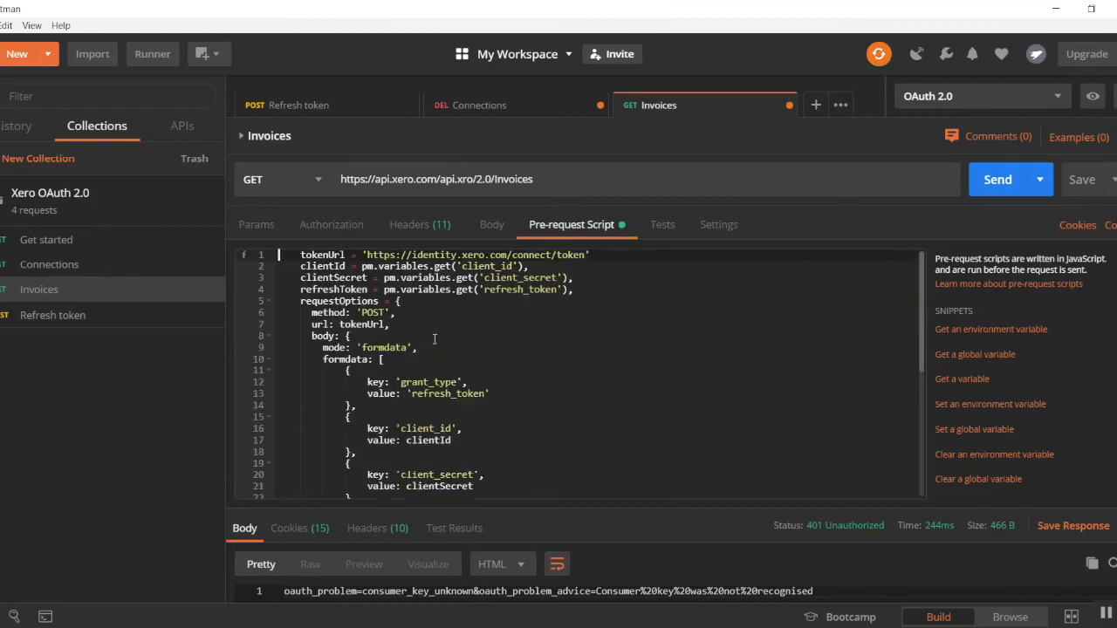
mouse_move(74, 426)
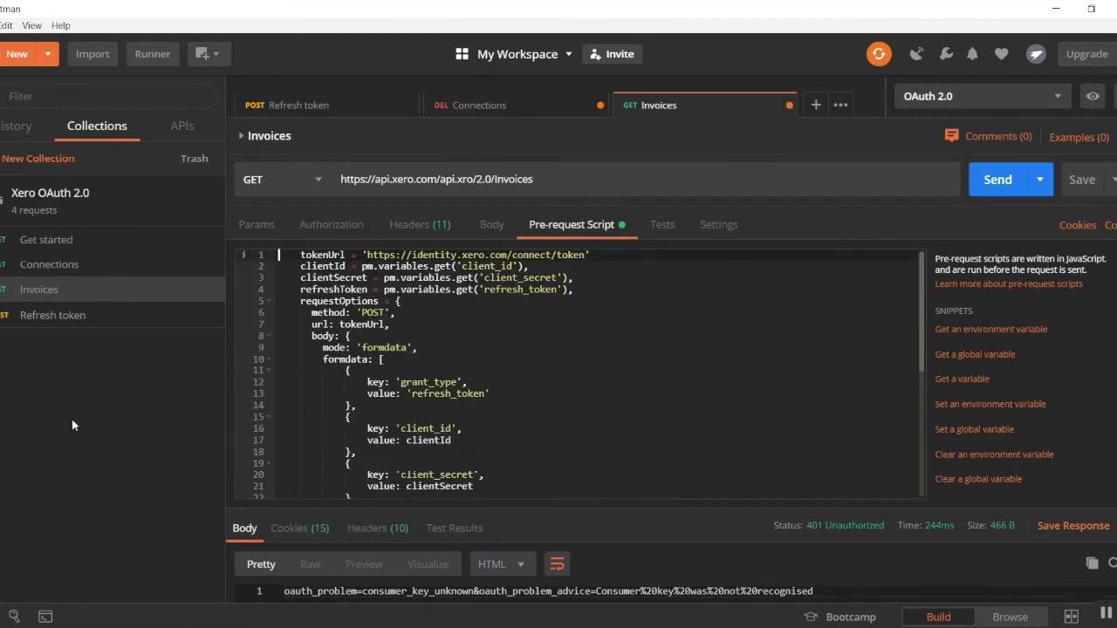
left_click(300, 105)
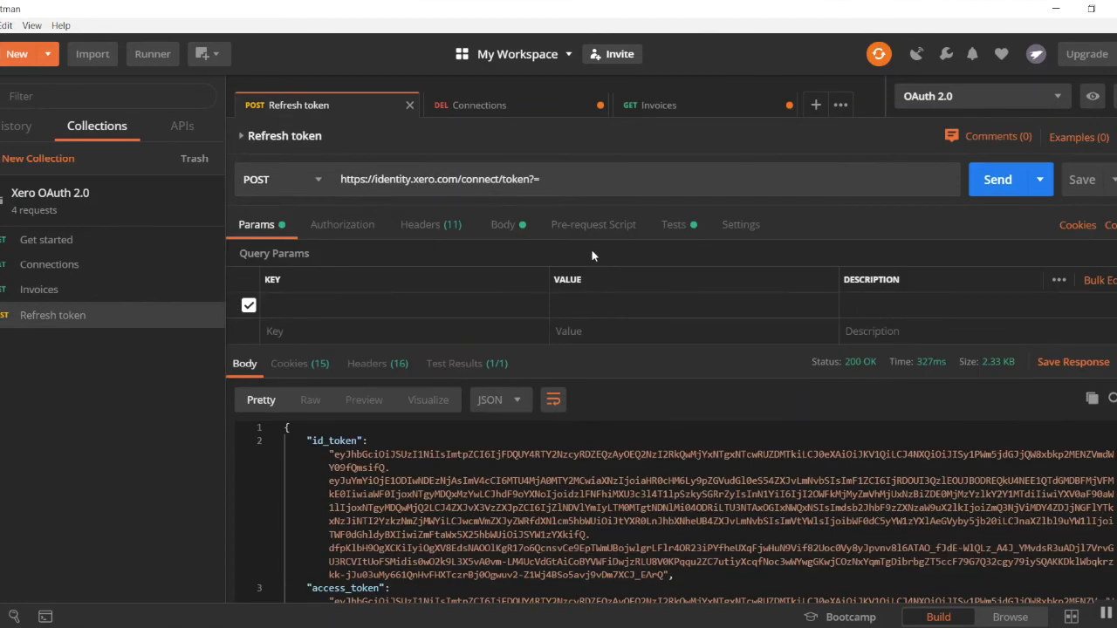
left_click(673, 223)
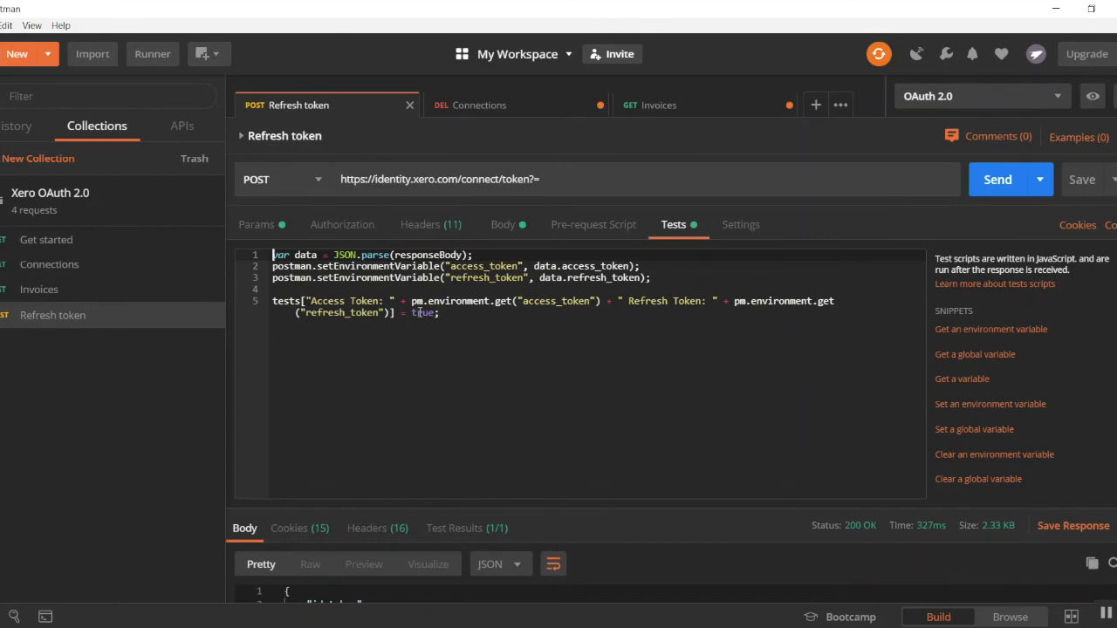
View the Connections request's test script that saves xero-tenant-id to the environment.
left_click(1092, 96)
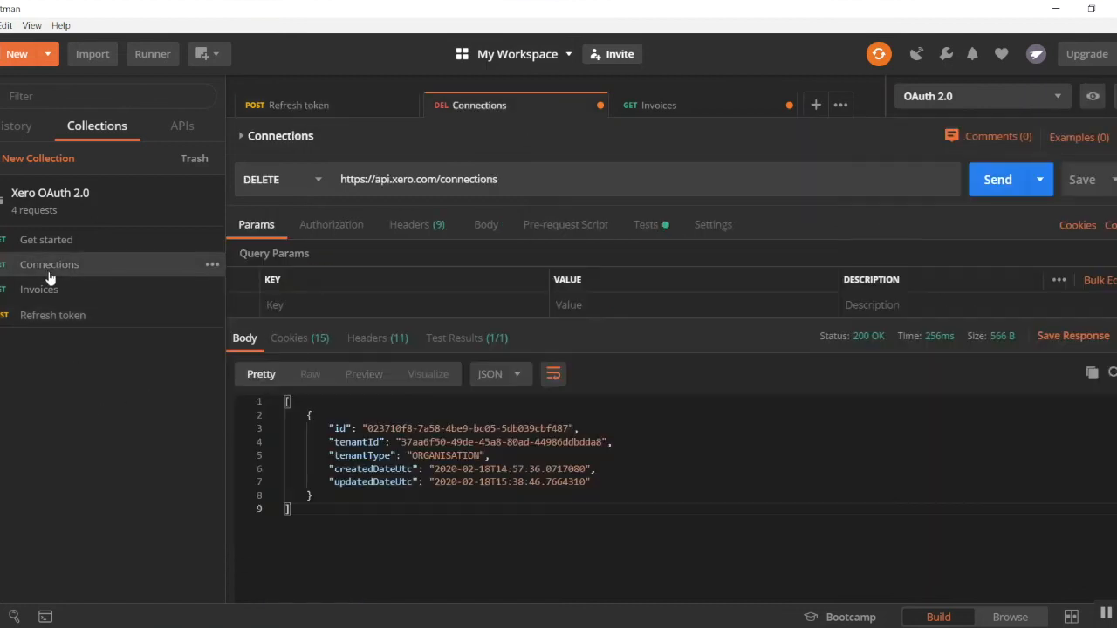
left_click(646, 224)
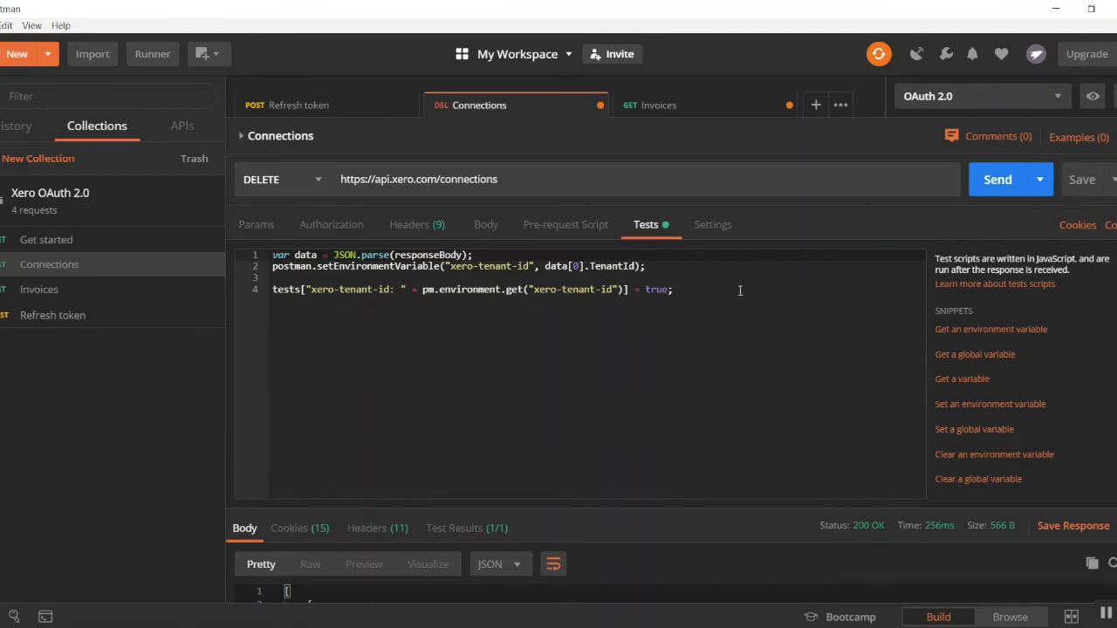
mouse_move(48, 265)
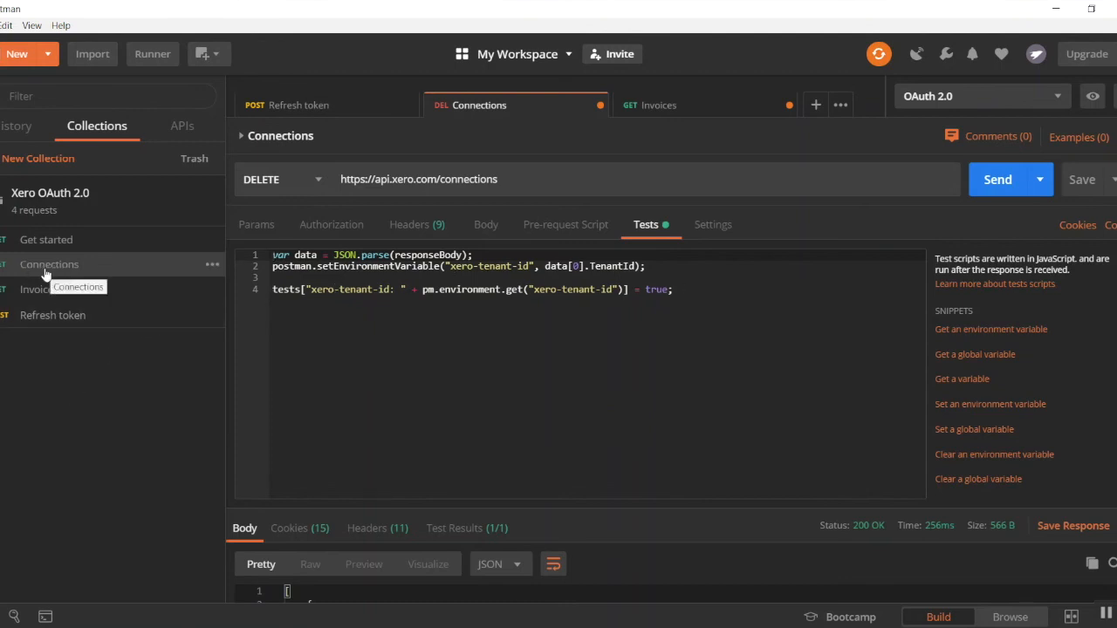
mouse_move(192, 398)
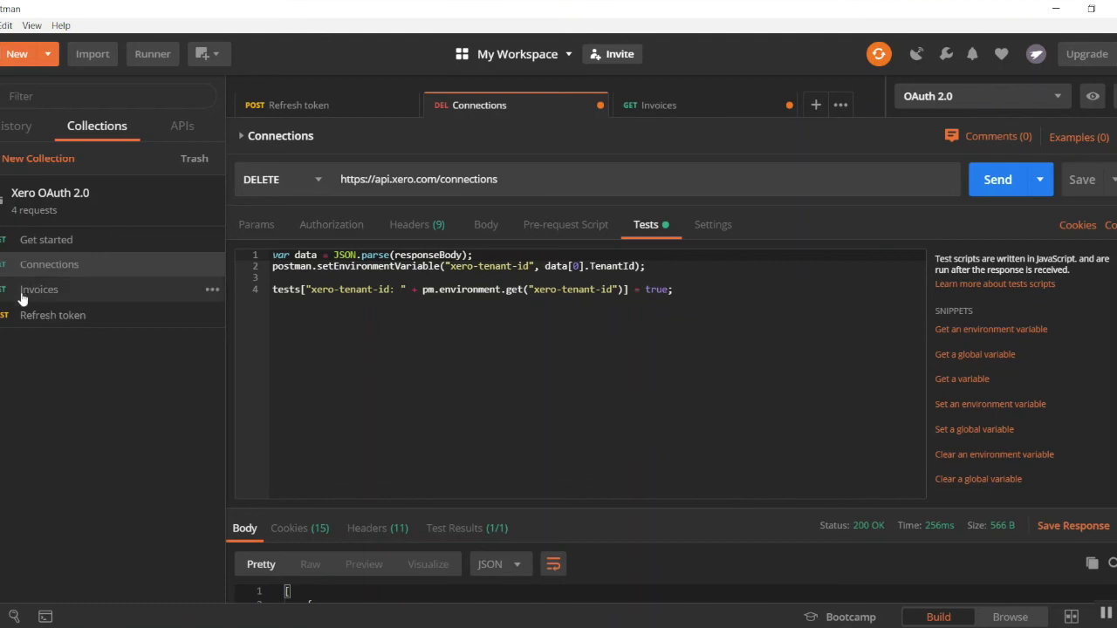
Send Connections as DELETE (400), switch the method back to GET and resend for 200 OK with tenantId.
left_click(998, 178)
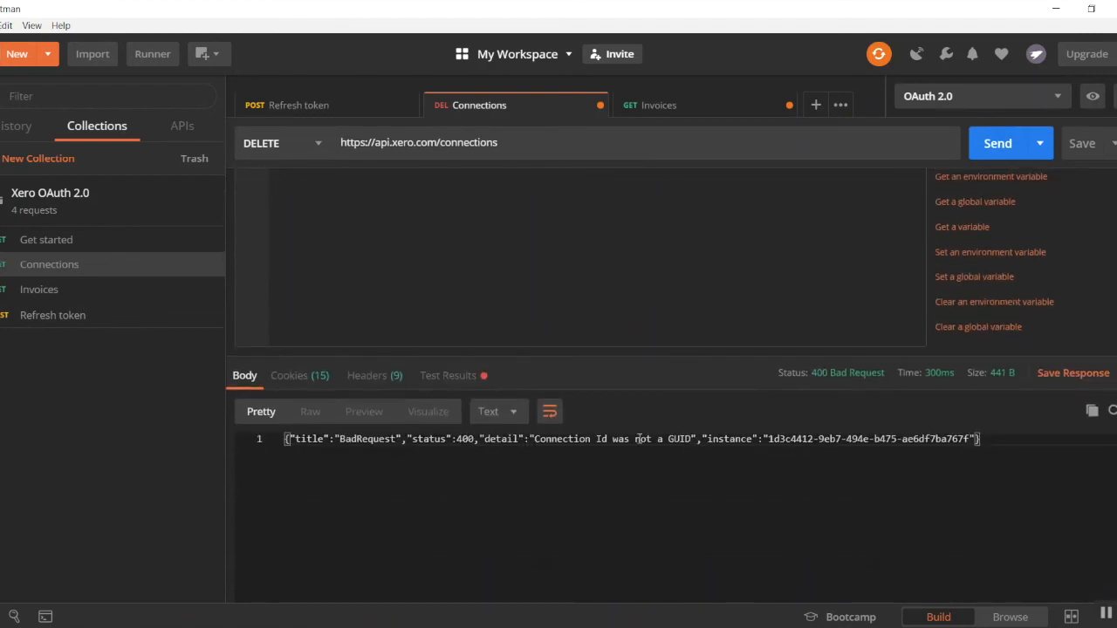
left_click(279, 143)
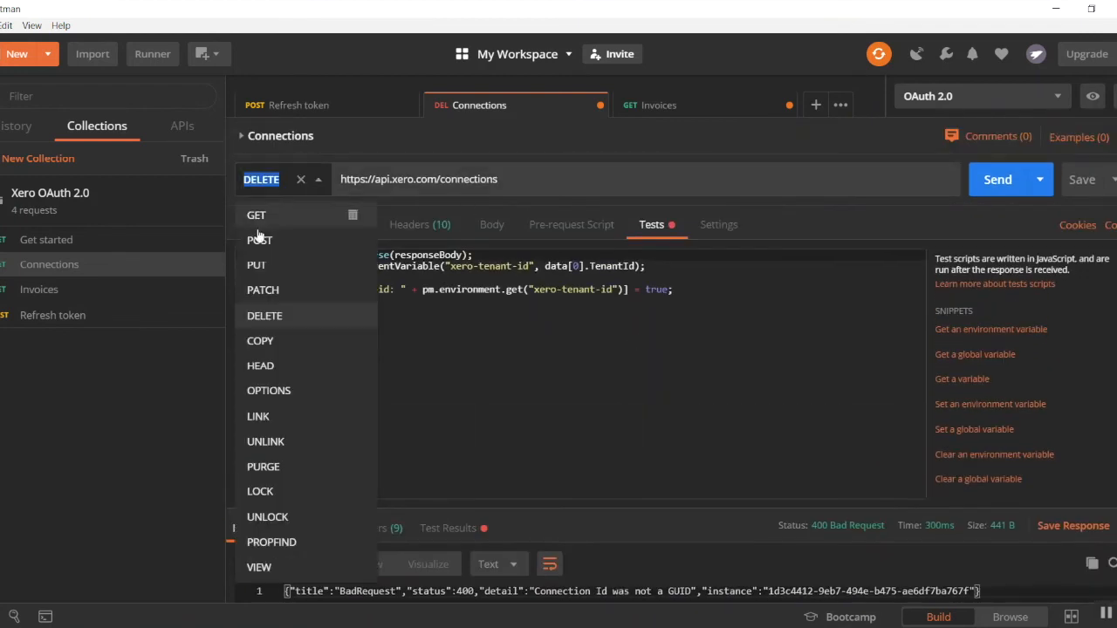
left_click(255, 215)
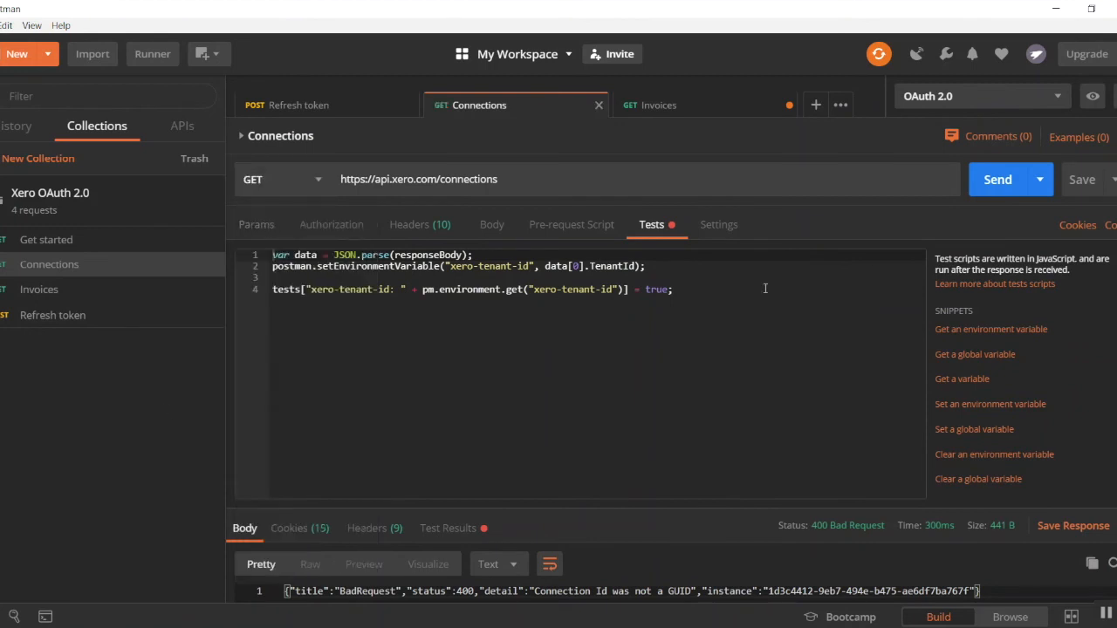
mouse_move(419, 224)
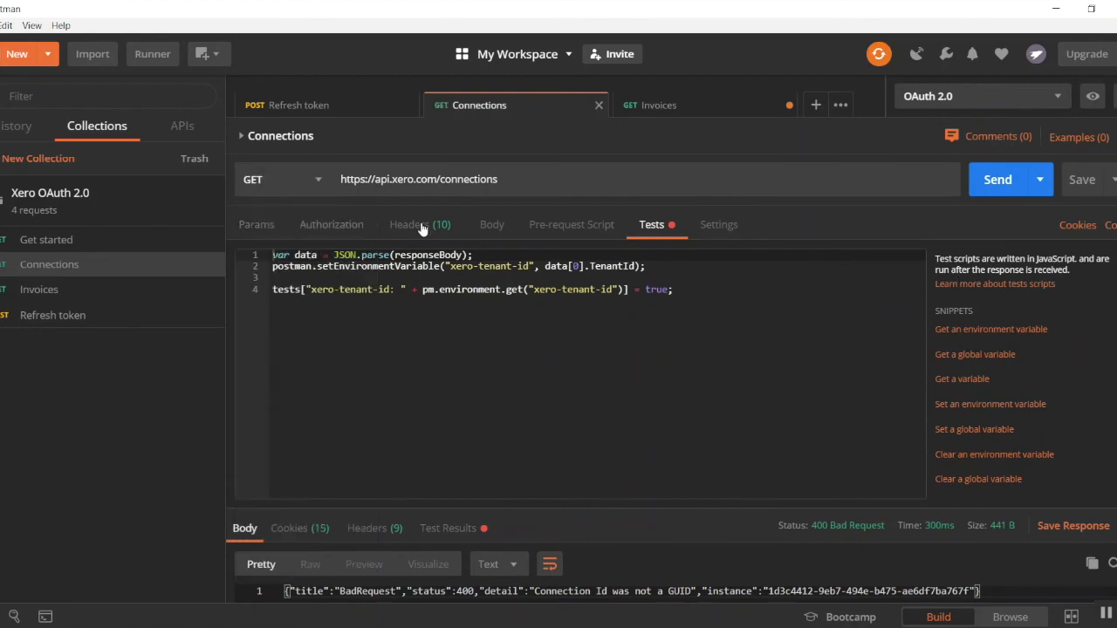
left_click(332, 223)
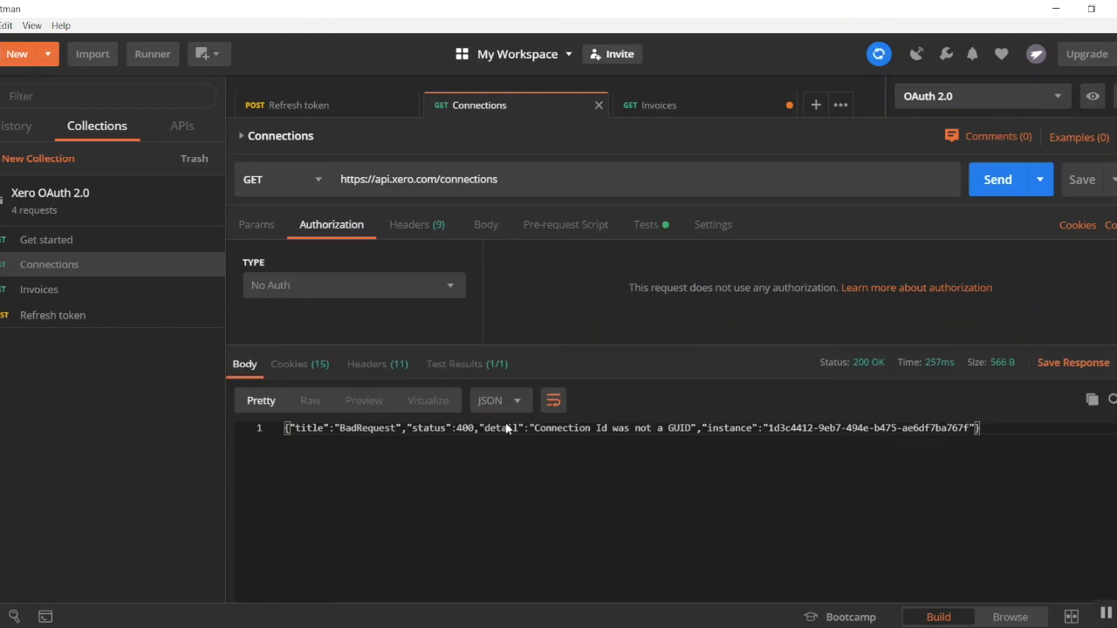
left_click(996, 178)
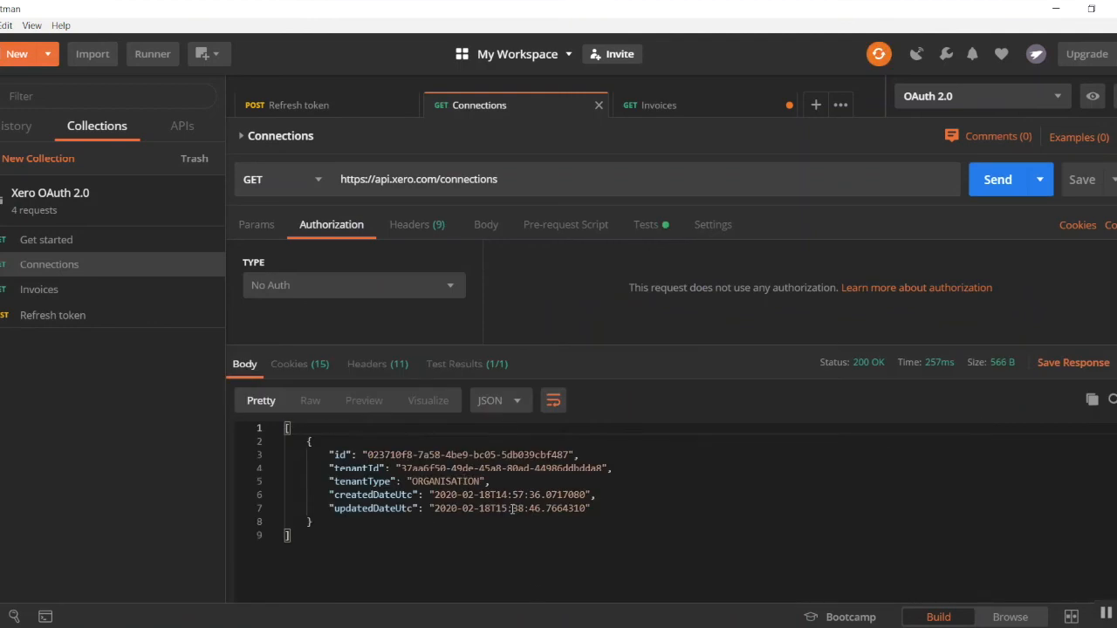
mouse_move(512, 416)
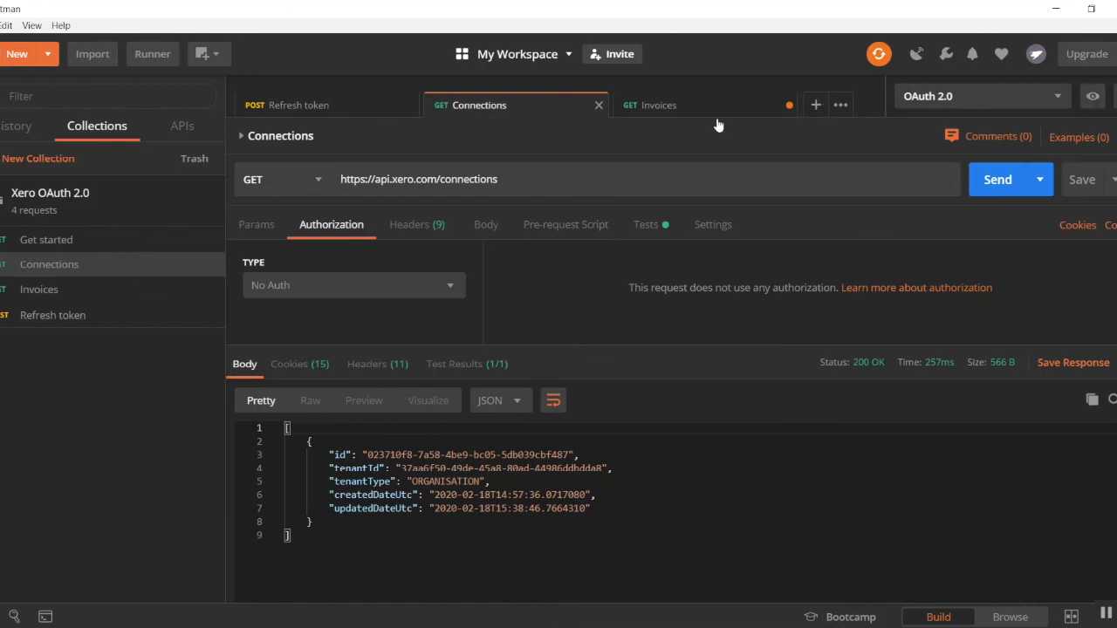
mouse_move(486, 173)
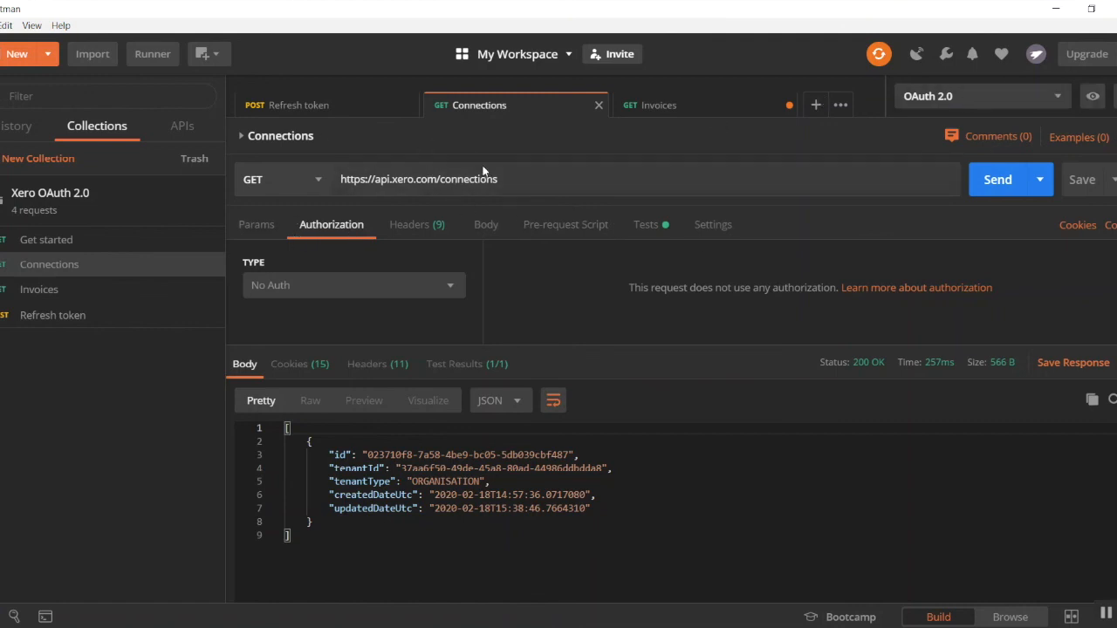
Send the Invoices request and get 403 Forbidden with no tenant id set.
left_click(1092, 96)
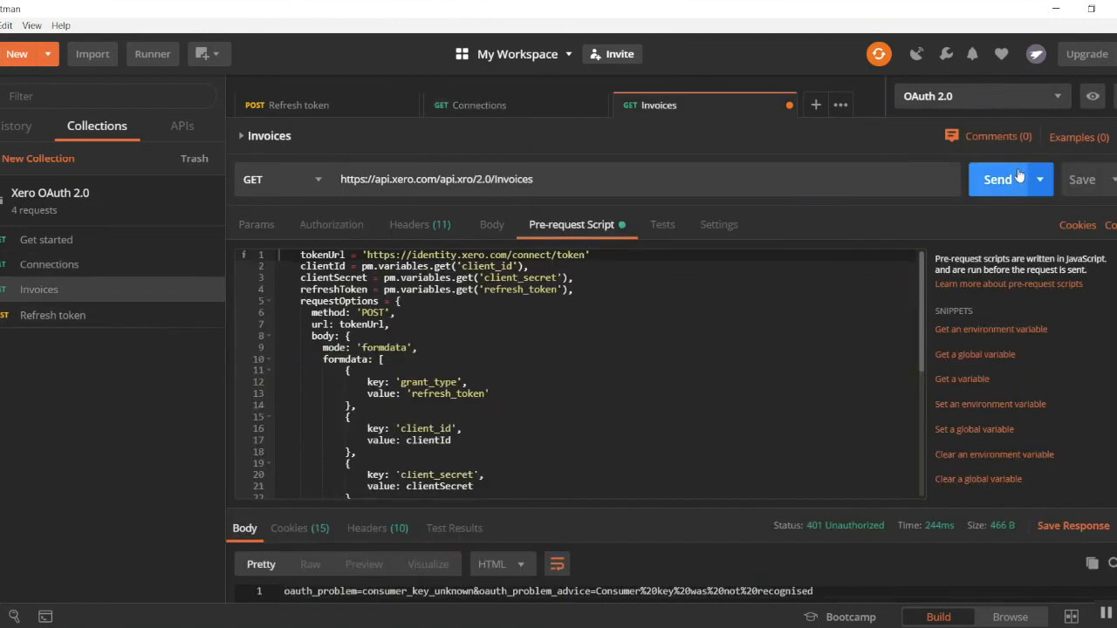
left_click(998, 178)
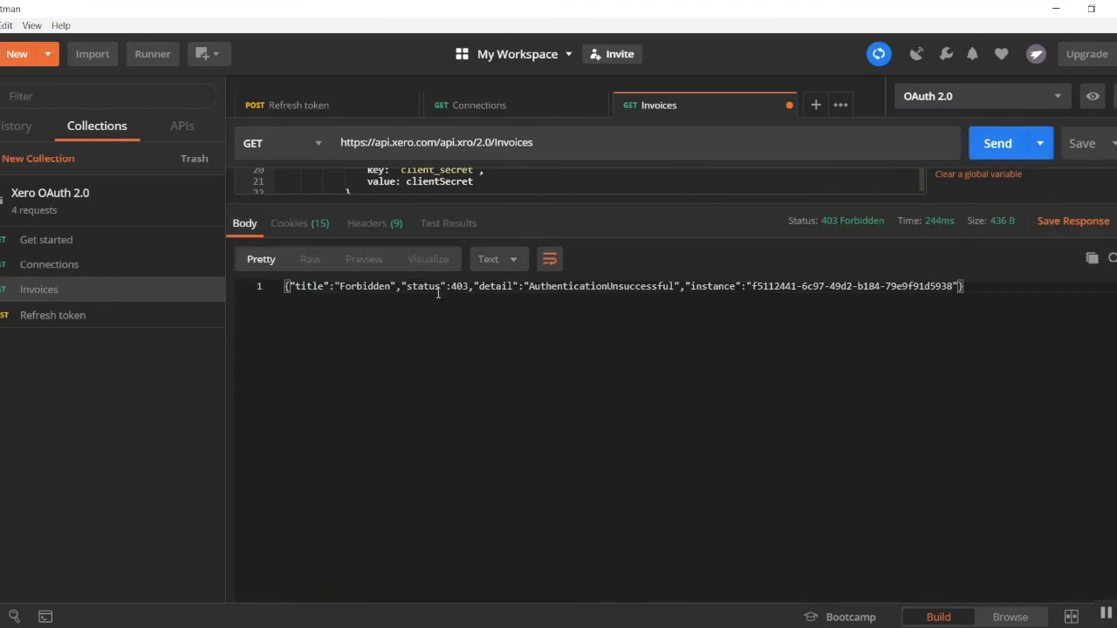
left_click(1092, 96)
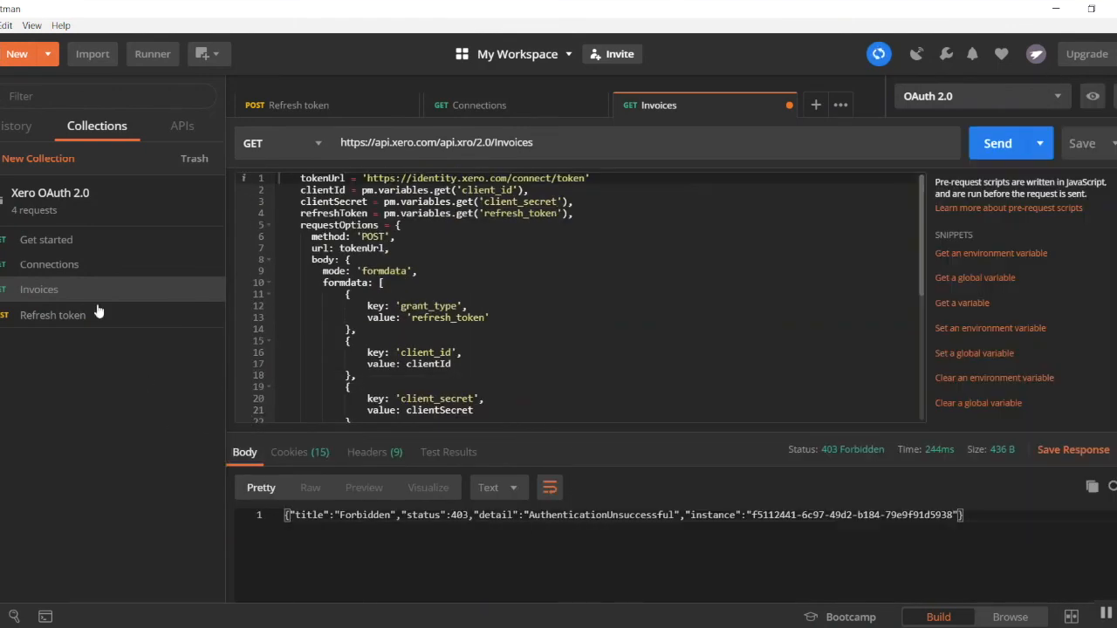
Set tenantId from the Connections response into the environment and resend Invoices for 200 OK.
left_click(478, 105)
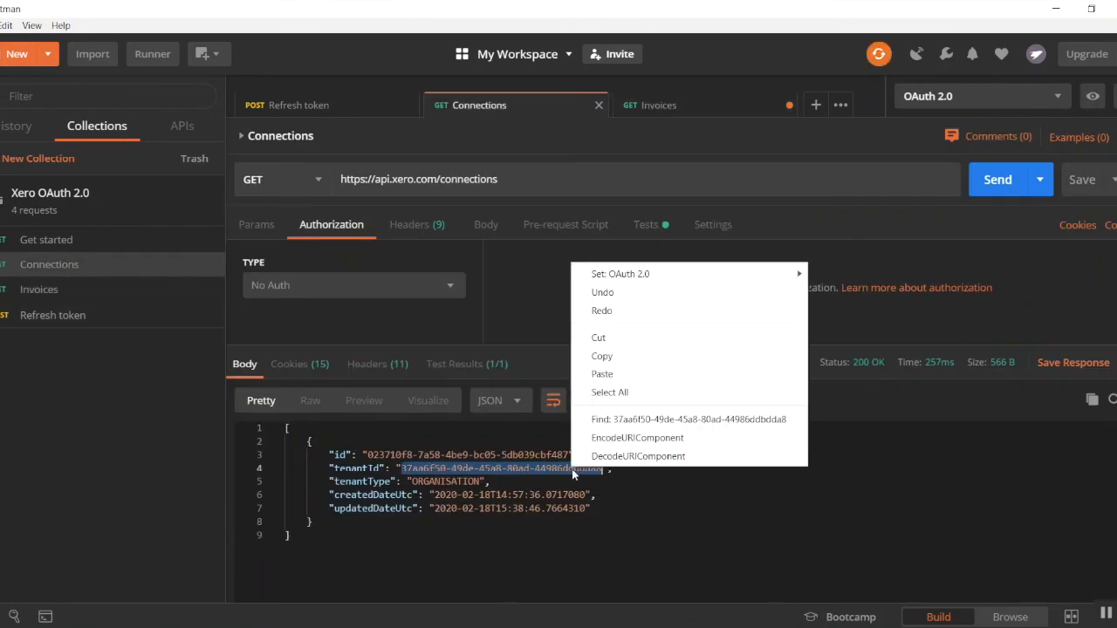
left_click(1092, 96)
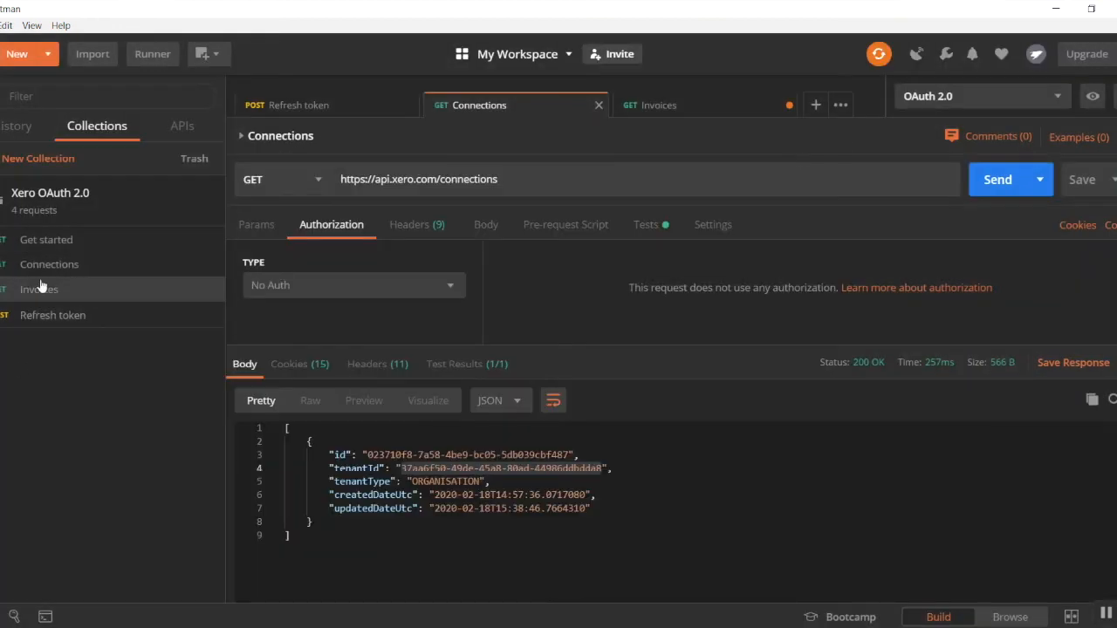
left_click(659, 104)
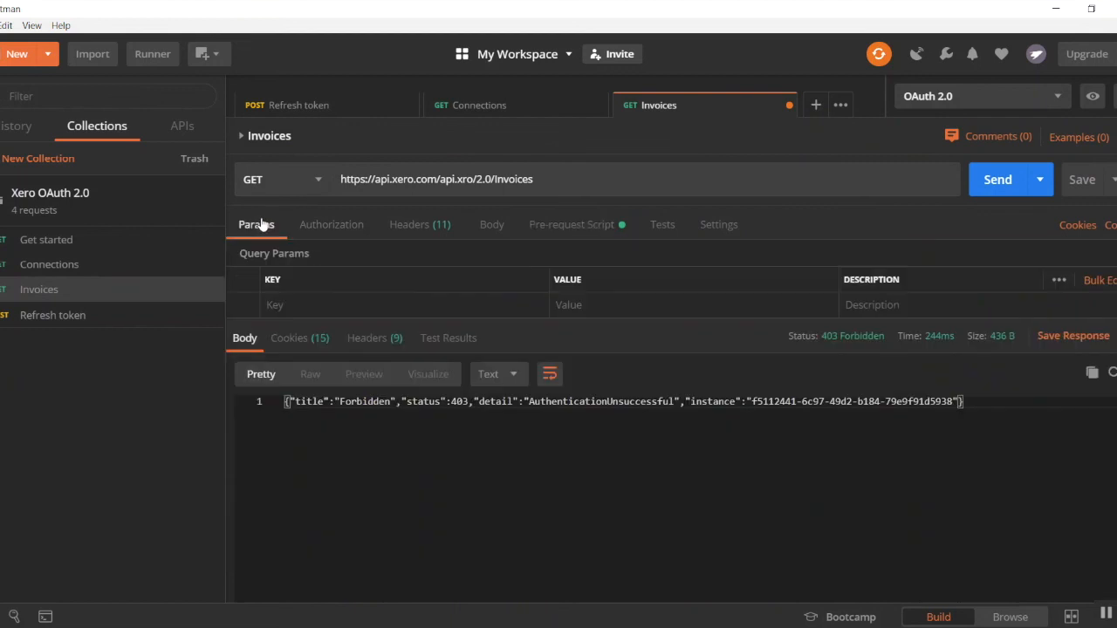
left_click(998, 178)
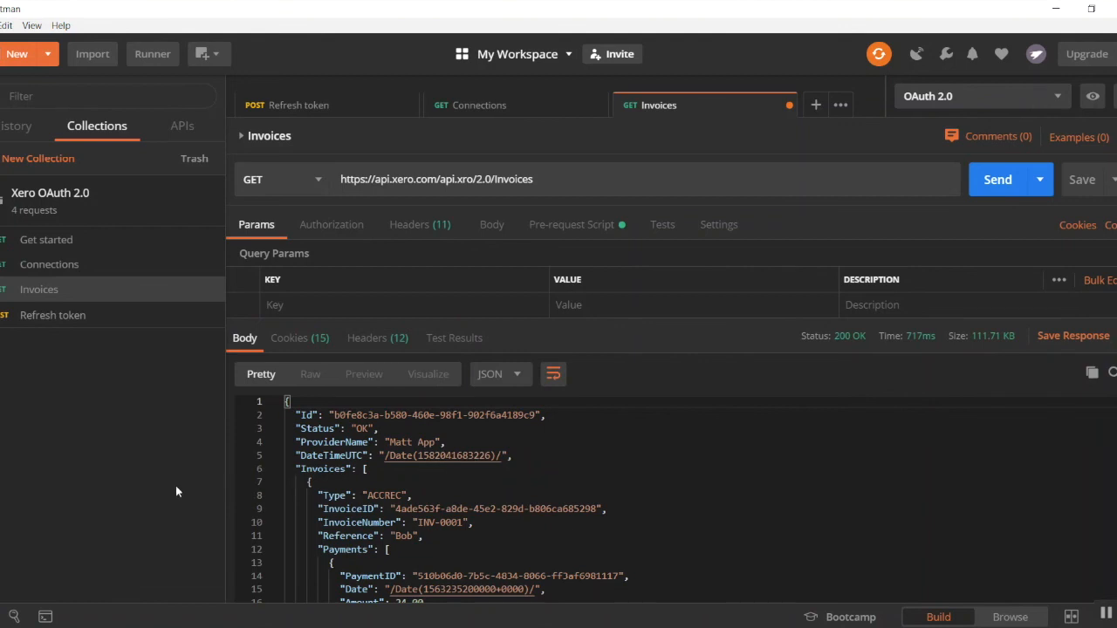
mouse_move(199, 499)
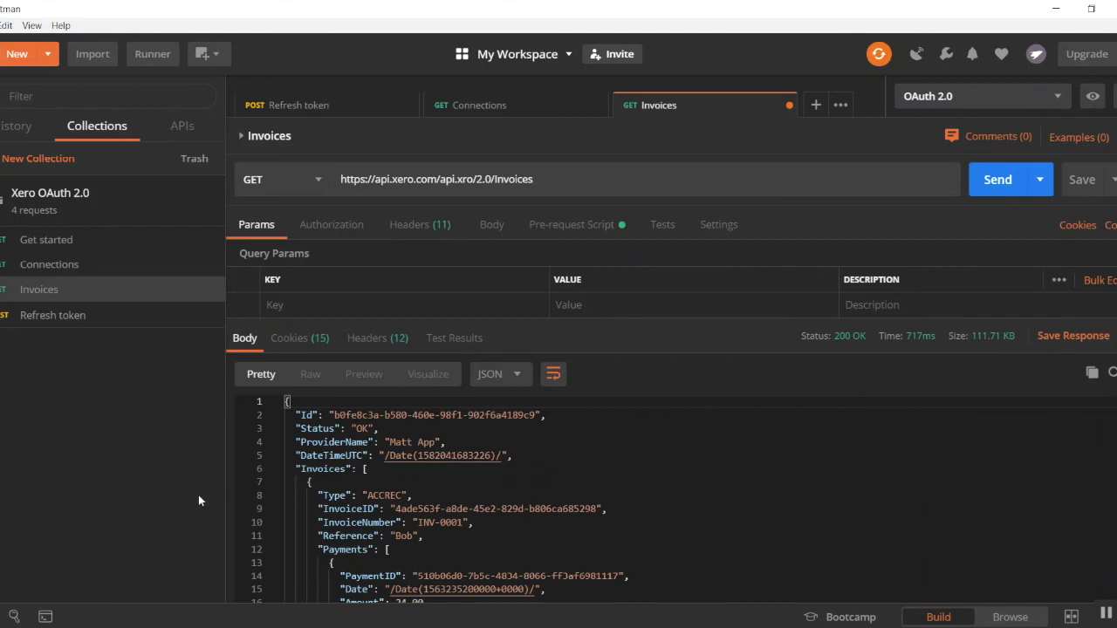